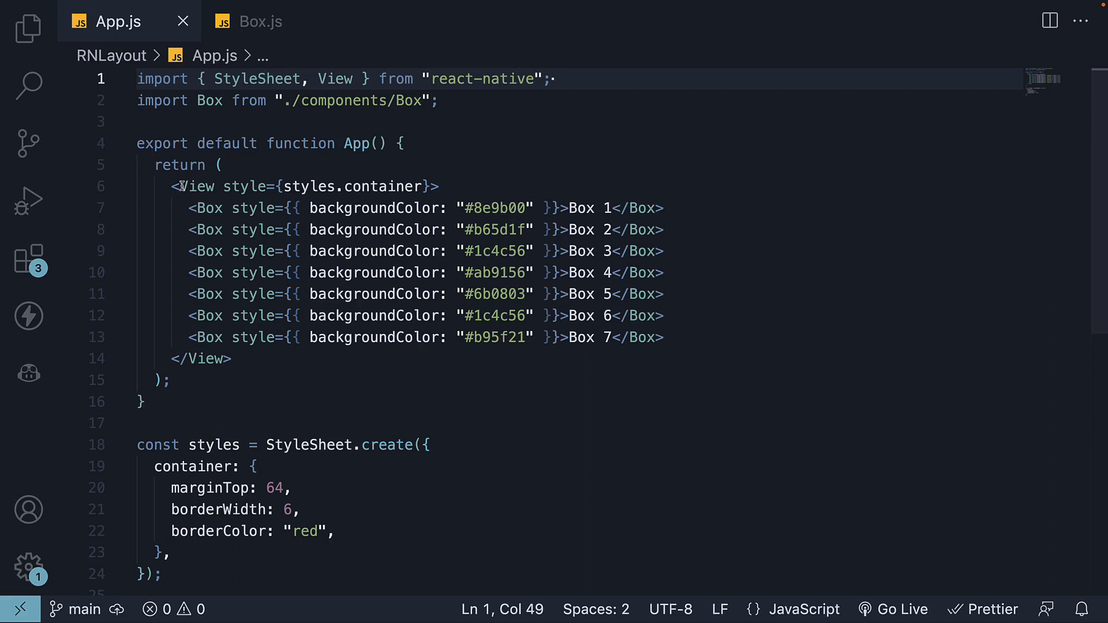
# - Note display: flex after the container View, then comment out the container and its boxes
pyautogui.click(449, 186)
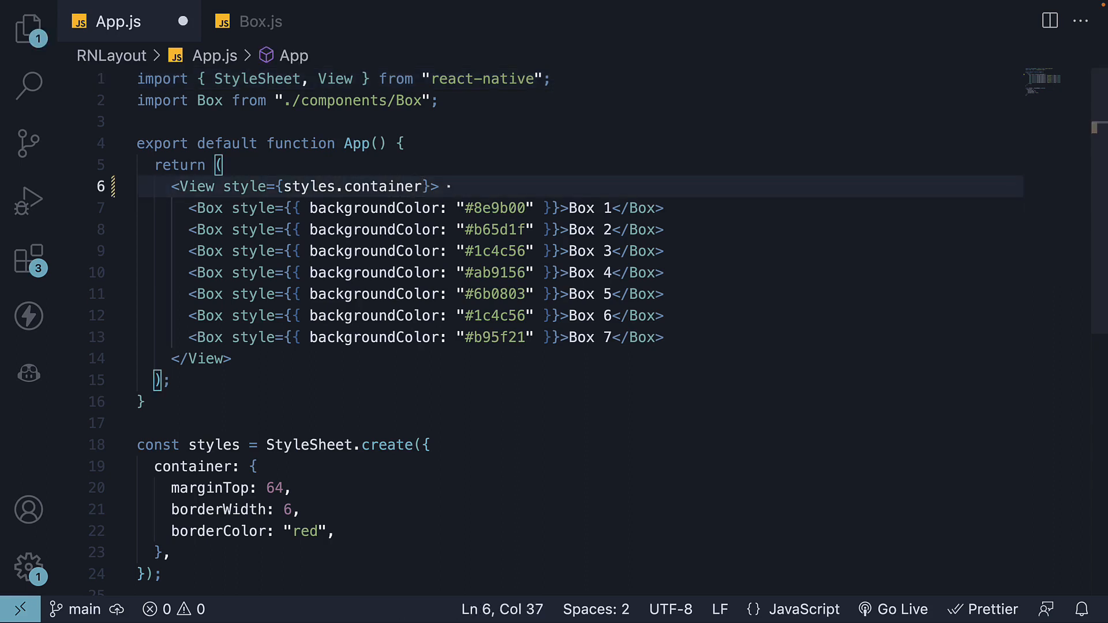
pyautogui.write('display: flex')
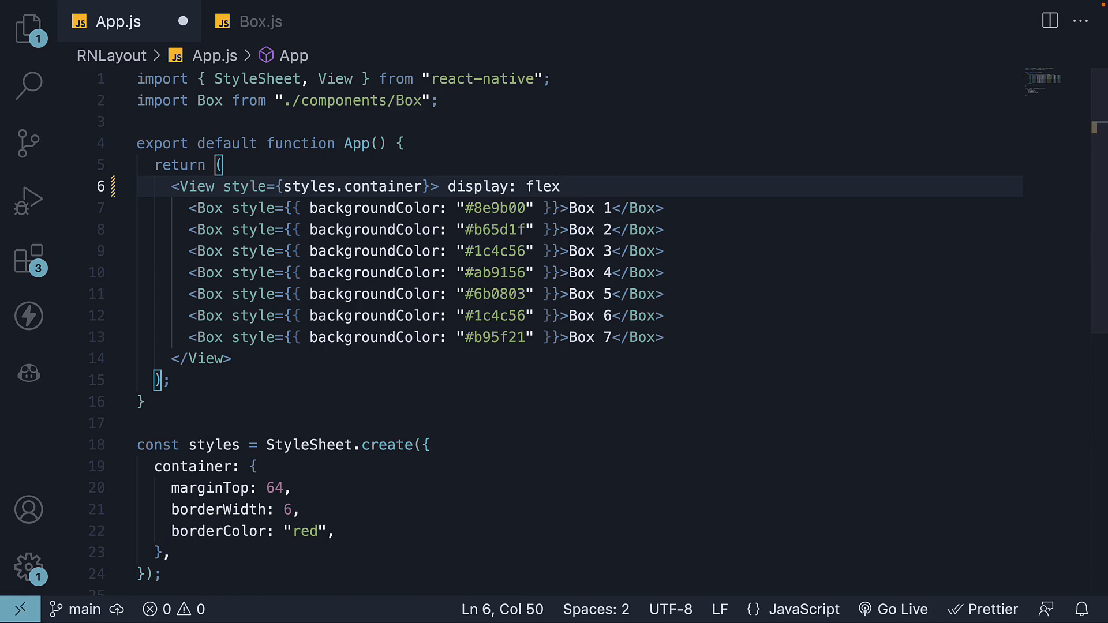
pyautogui.doubleClick(193, 186)
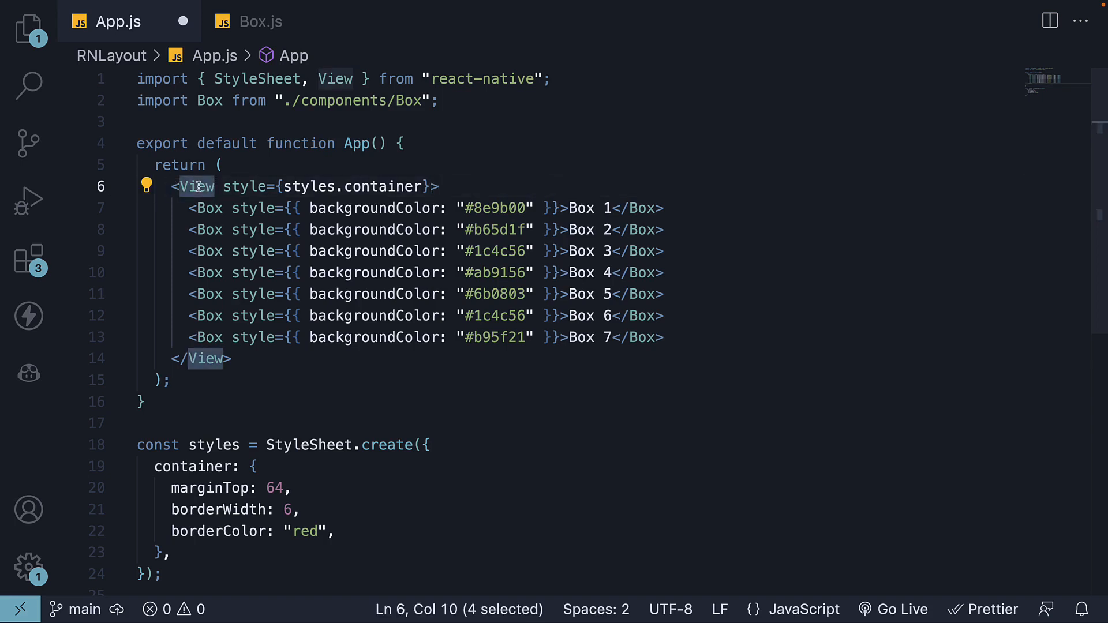
pyautogui.moveTo(378, 251)
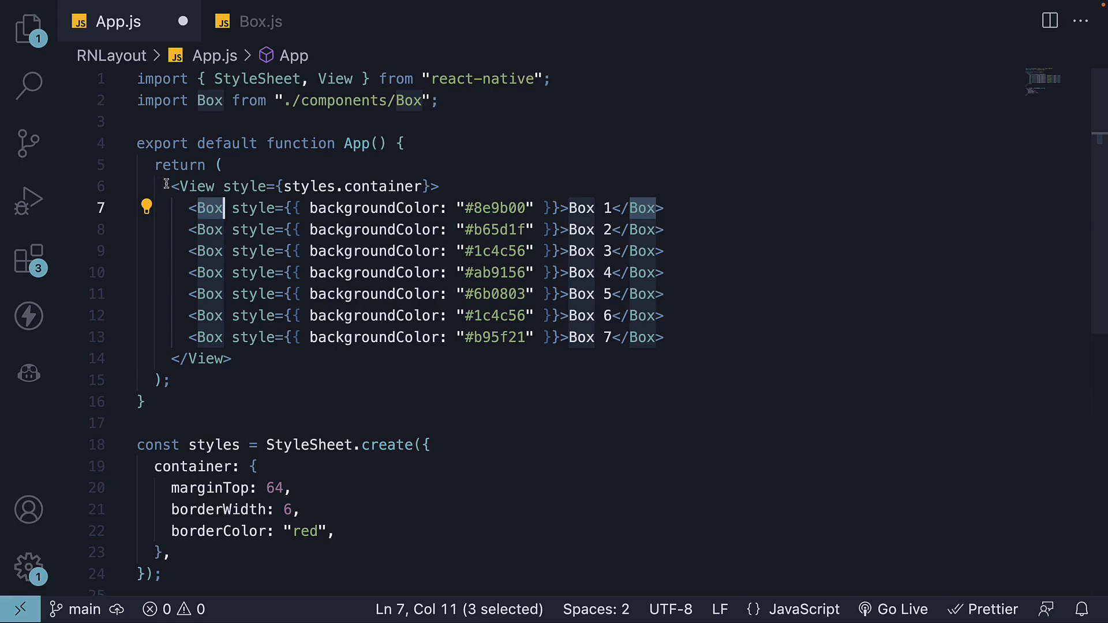
pyautogui.press('ctrl+/')
pyautogui.write('<View></View>')
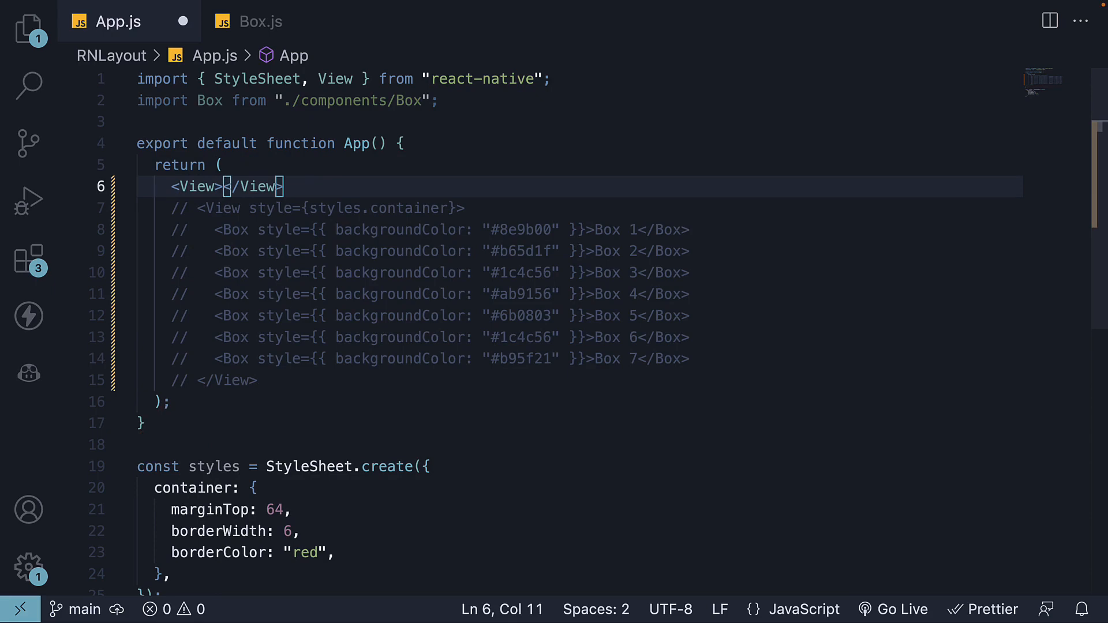
# - Add an empty View styled with backgroundColor "plum" and flex: 1
pyautogui.write('style={{ backgroundColor: "plum" }}')
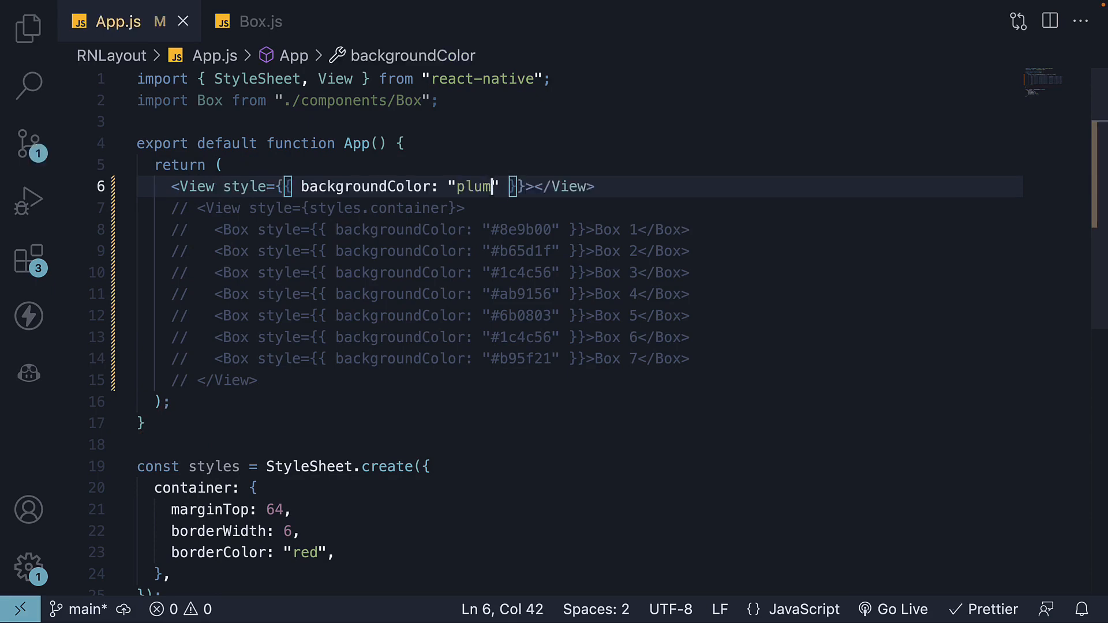
pyautogui.moveTo(641, 190)
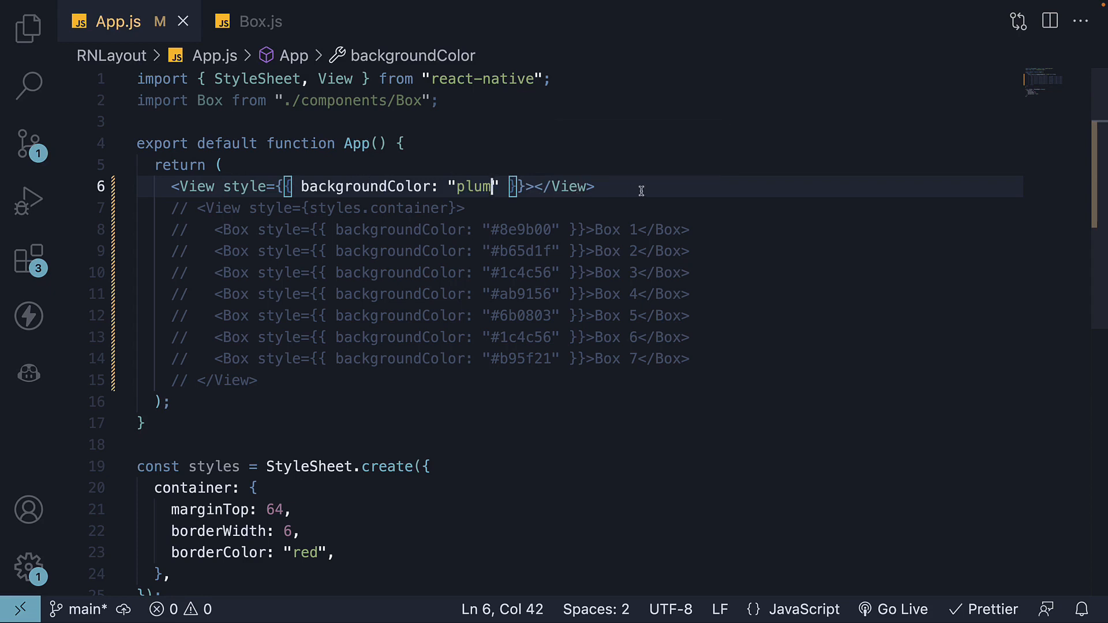
pyautogui.moveTo(720, 278)
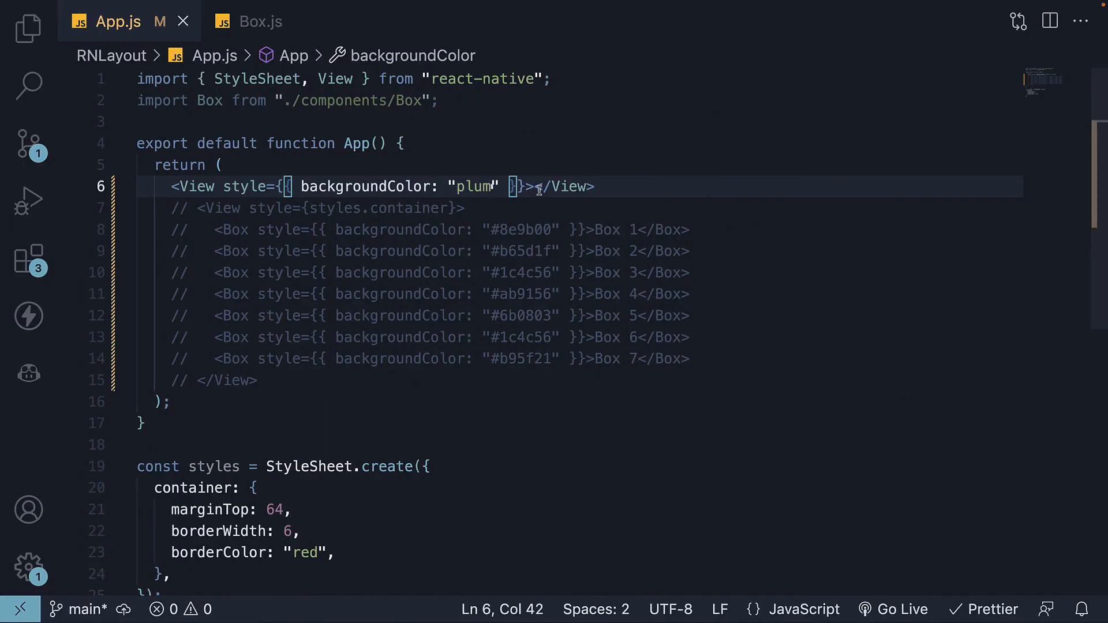
pyautogui.doubleClick(471, 186)
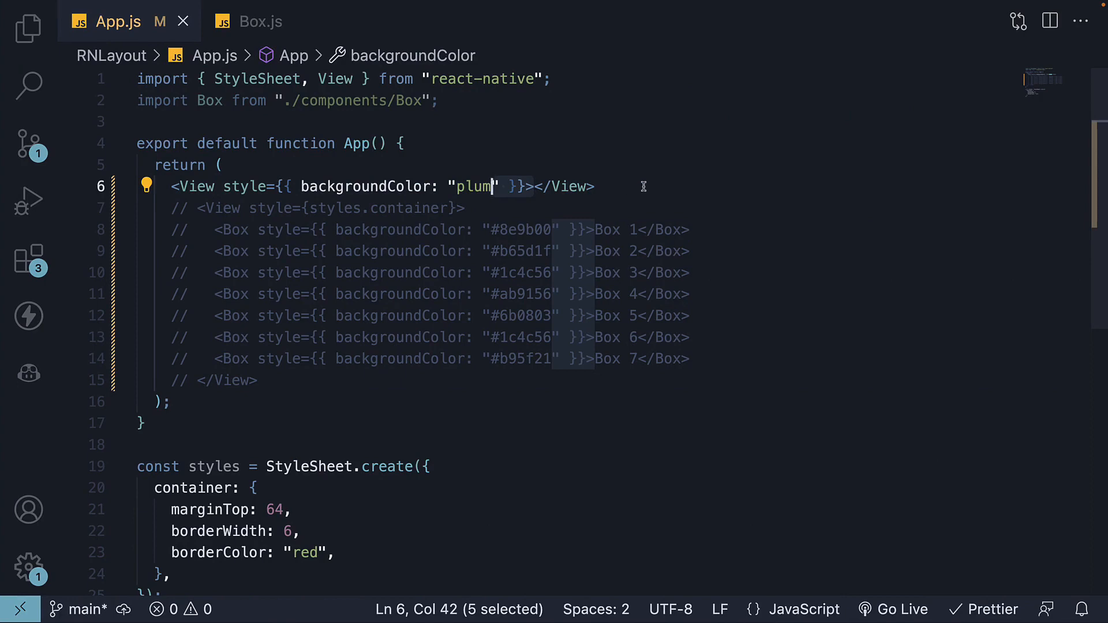
pyautogui.click(593, 187)
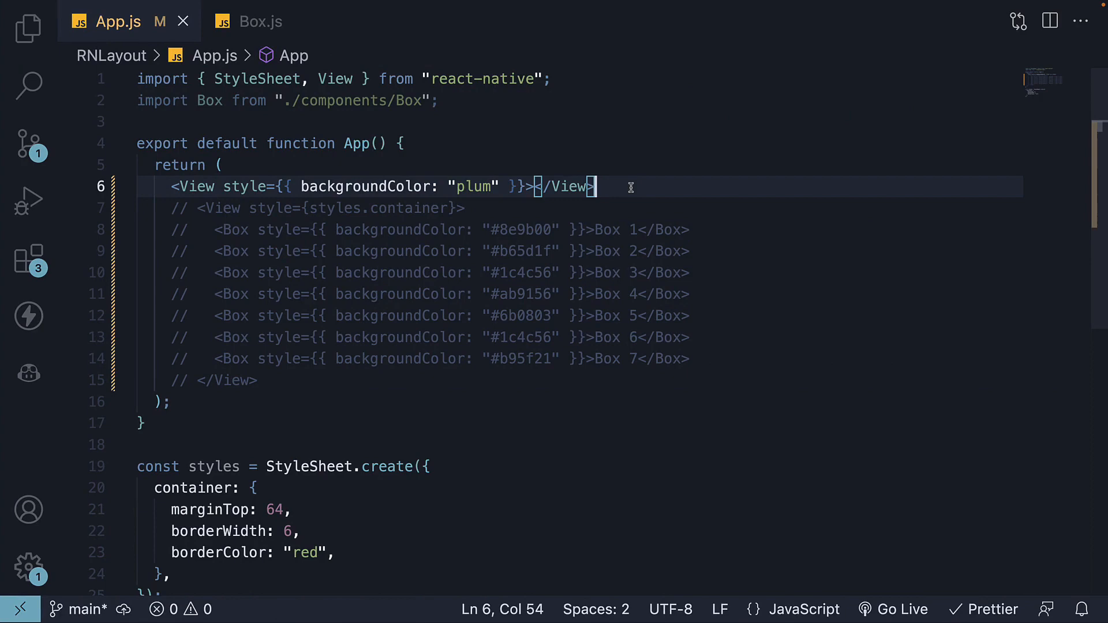
pyautogui.click(504, 186)
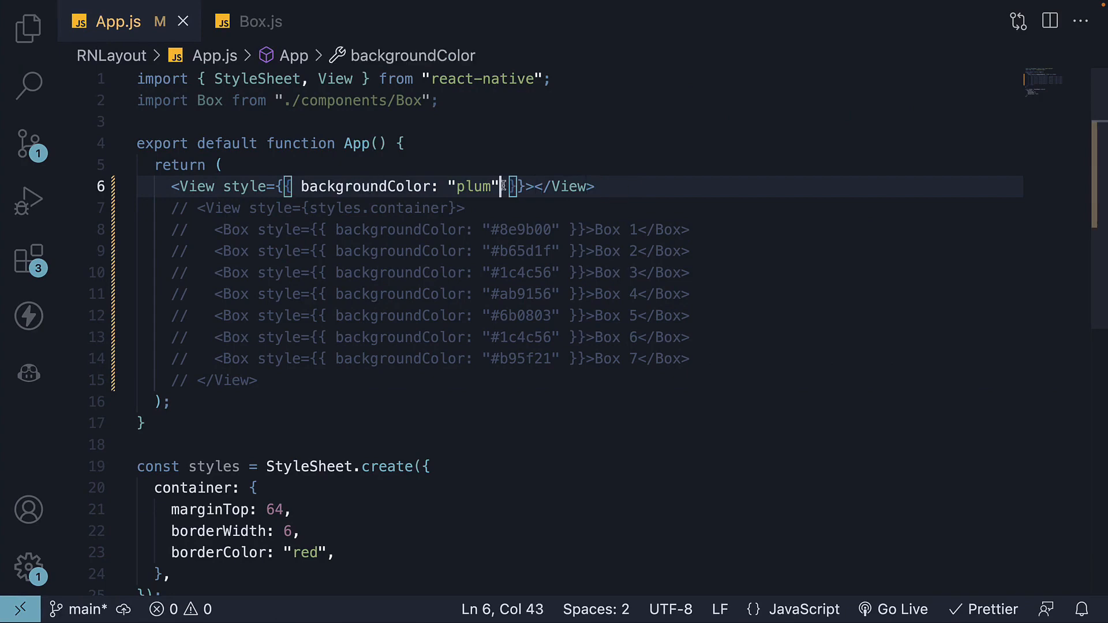
pyautogui.write(', flex:')
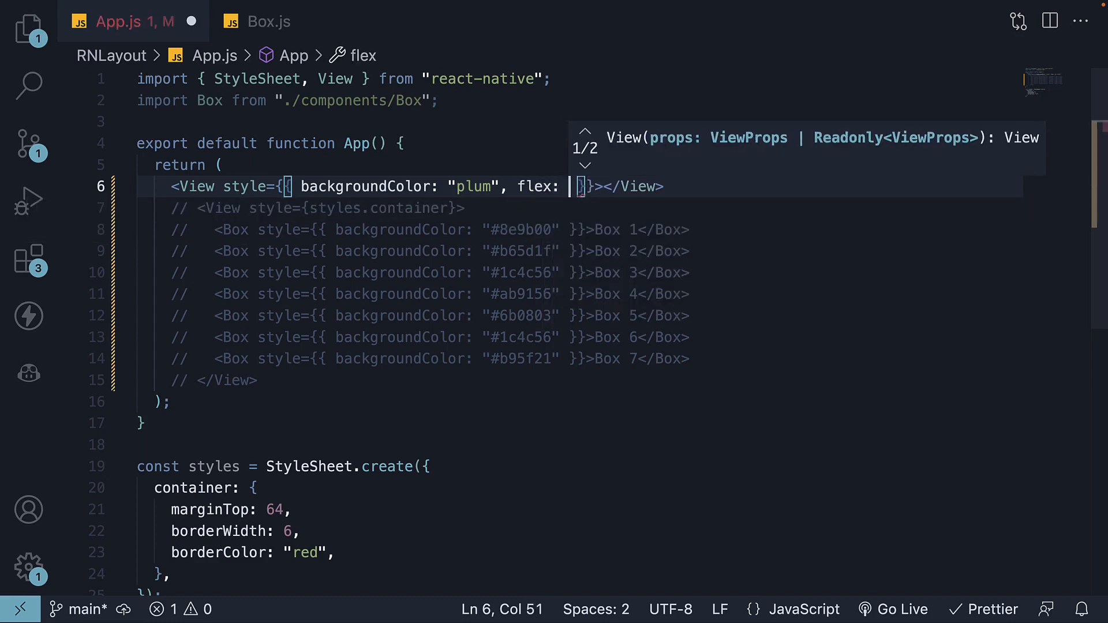
pyautogui.write('1')
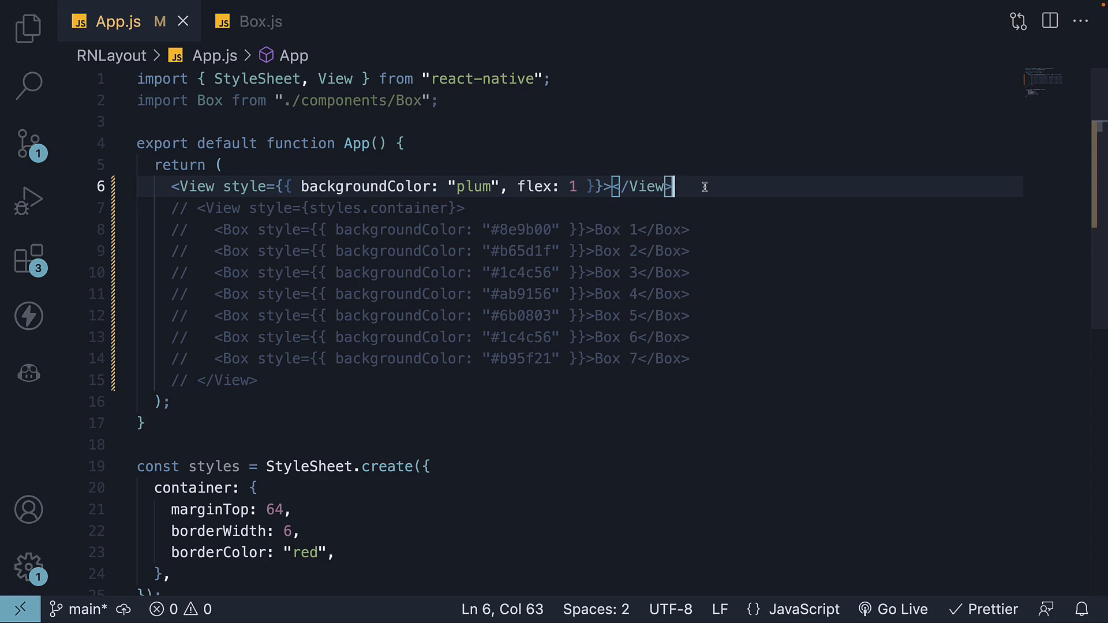
# - Swap the comments so the container with Box 1–7 is active and the plum View disabled, and save
pyautogui.press('ctrl+s')
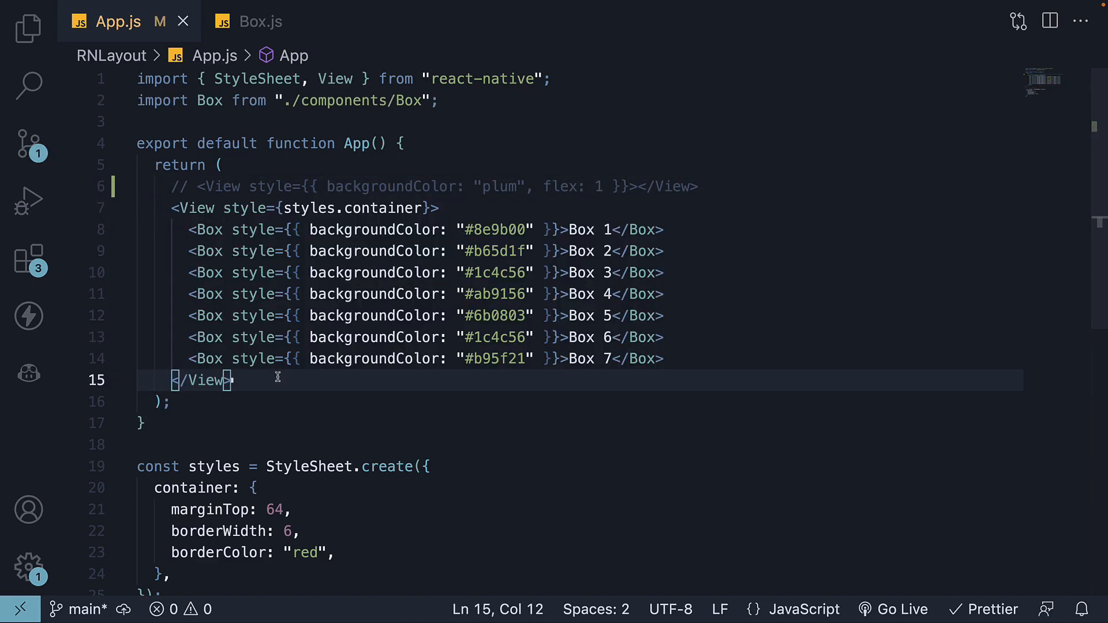
pyautogui.moveTo(642, 404)
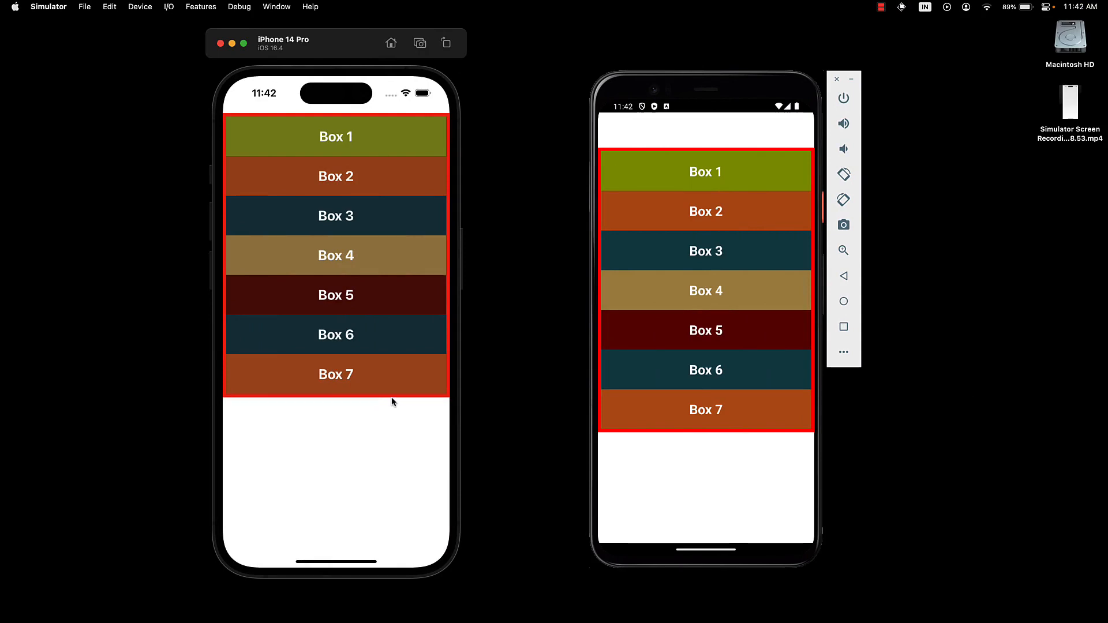
pyautogui.moveTo(404, 403)
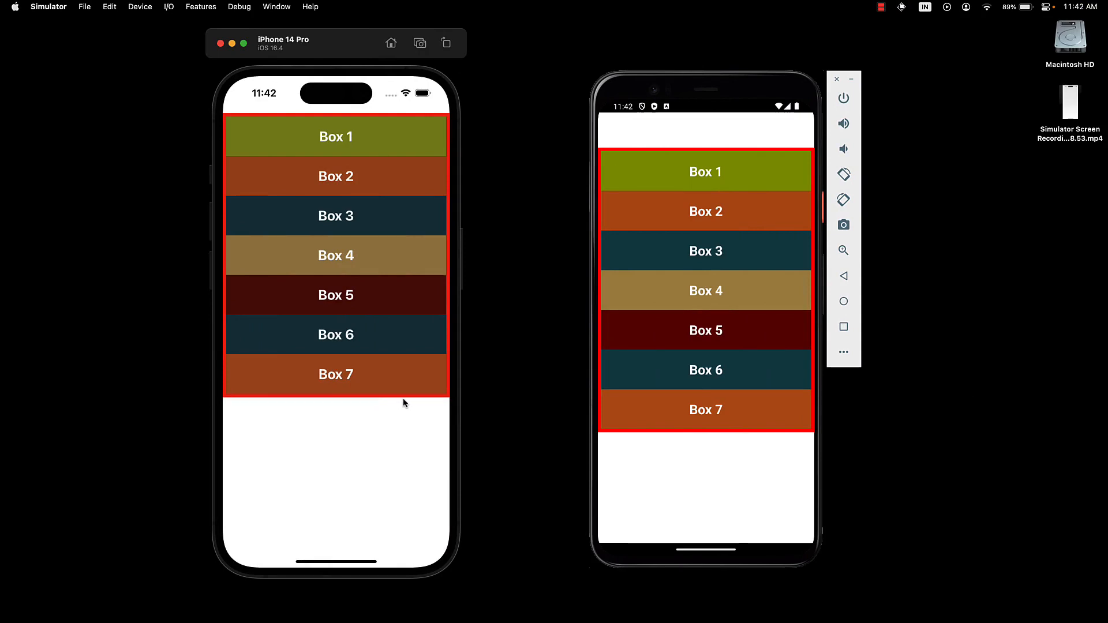
pyautogui.moveTo(379, 437)
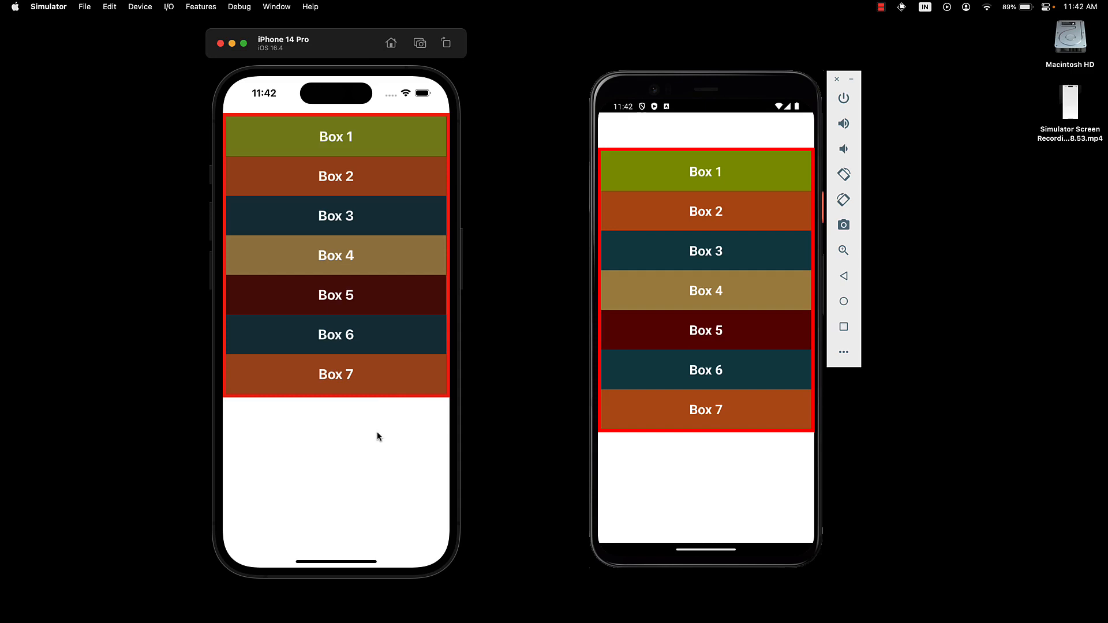
pyautogui.moveTo(378, 360)
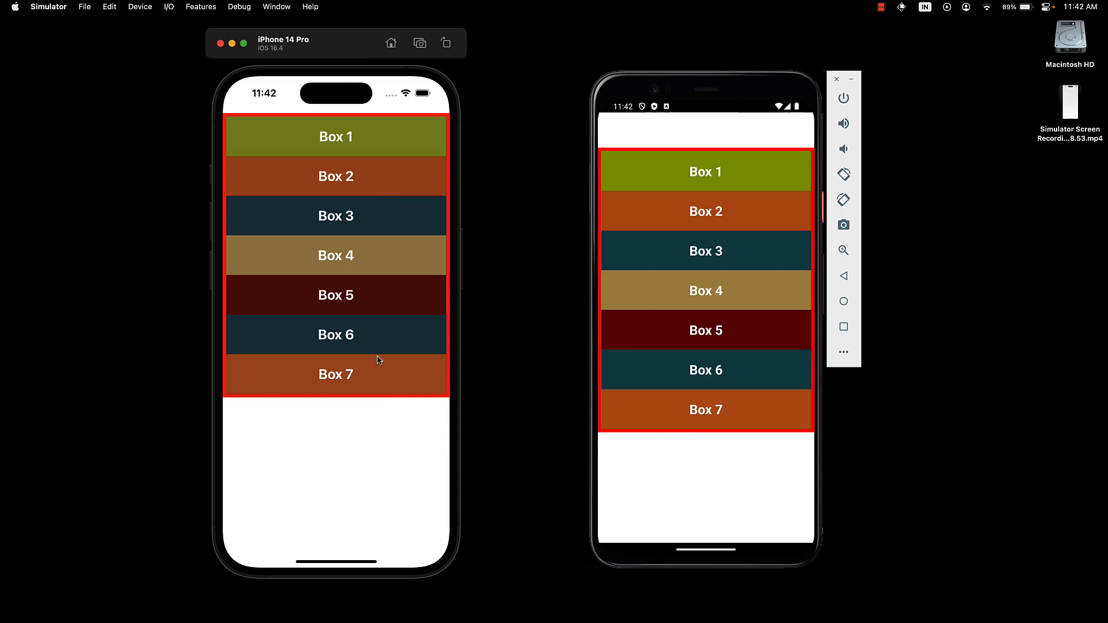
pyautogui.moveTo(364, 418)
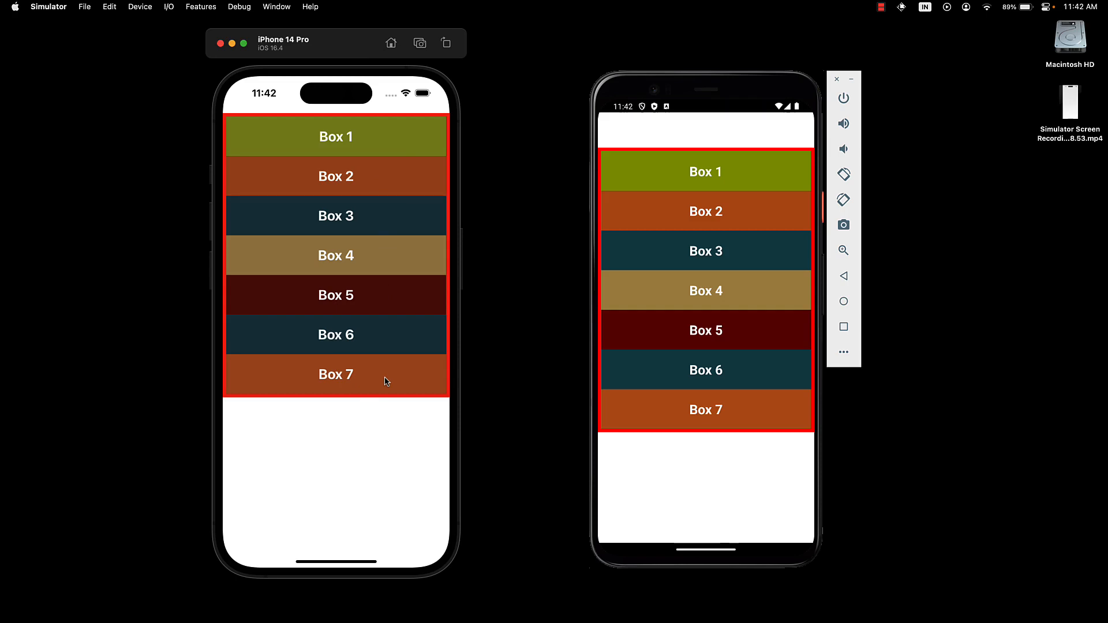
pyautogui.moveTo(369, 469)
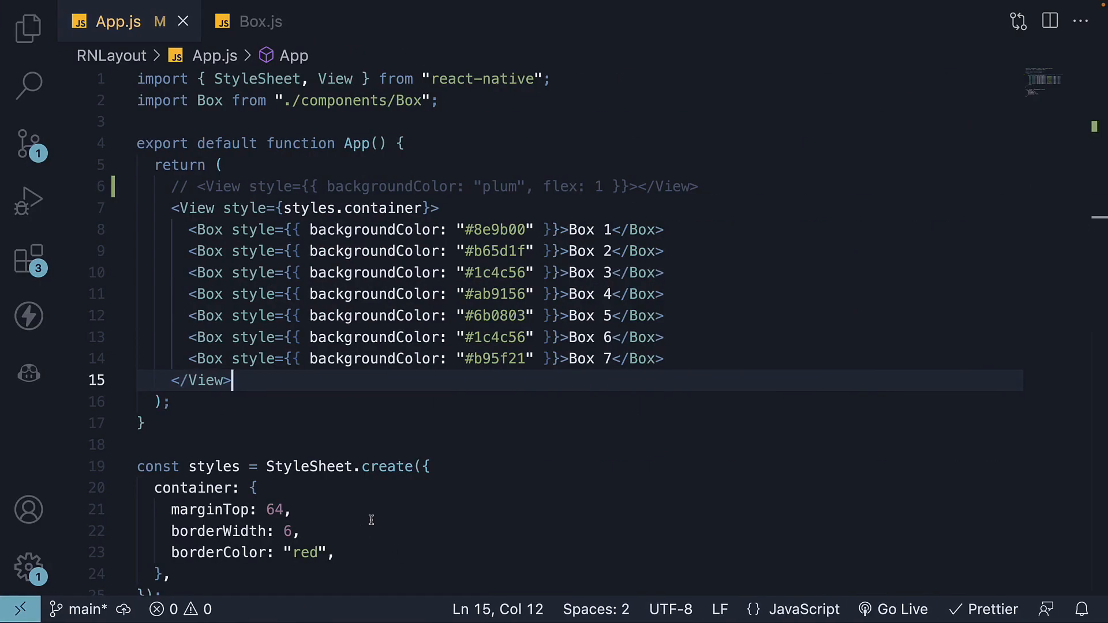
# - Add flex to the container style so the red-bordered container fills the screen
pyautogui.write('flex')
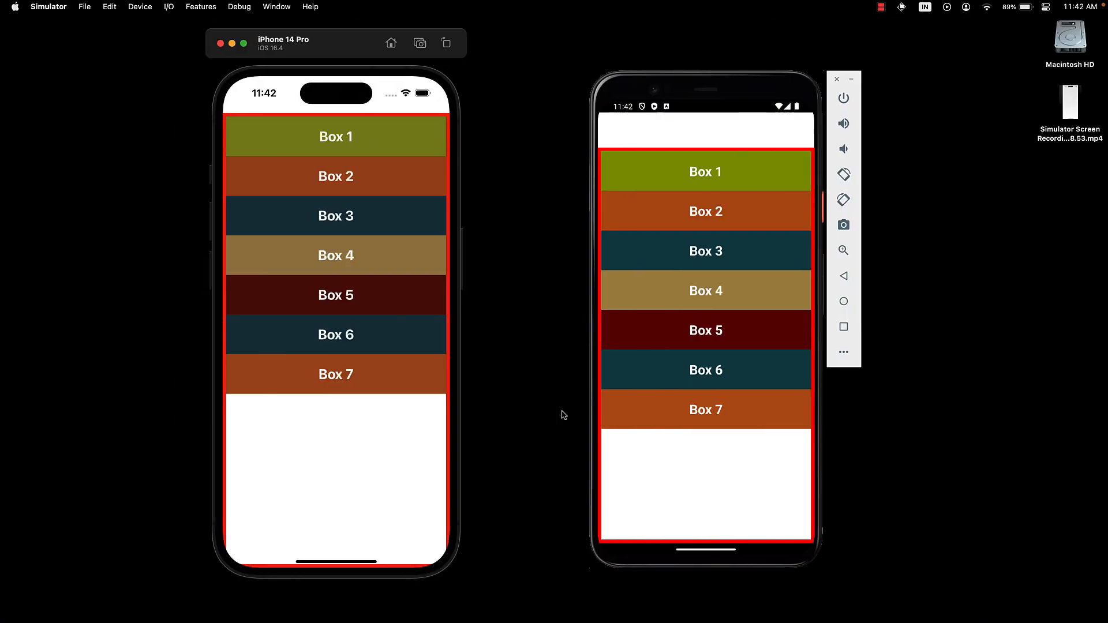
pyautogui.moveTo(360, 510)
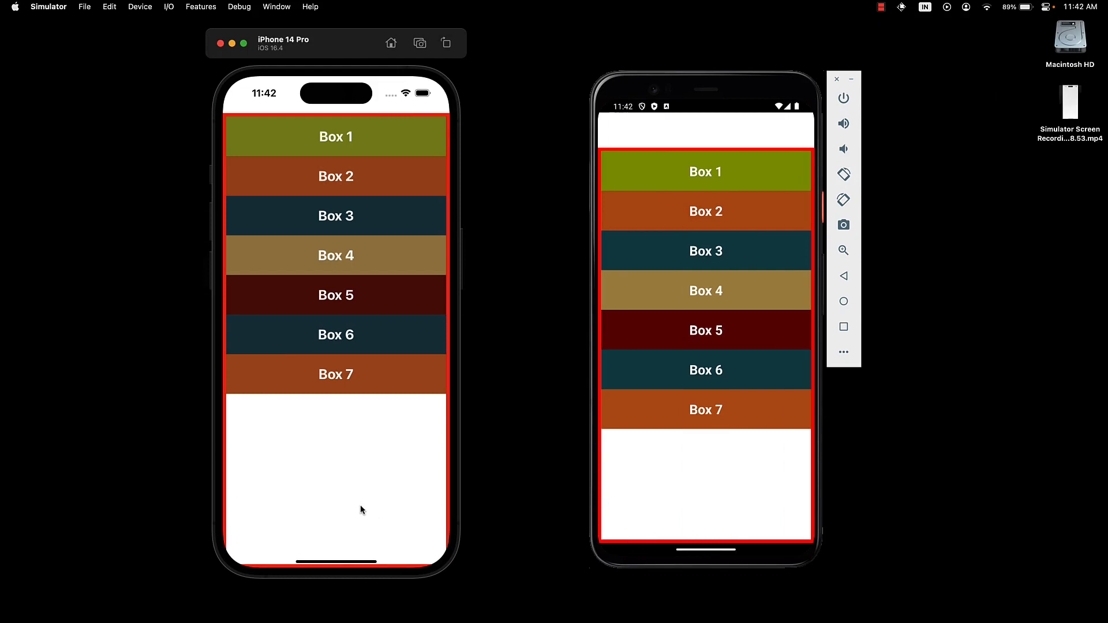
pyautogui.moveTo(389, 511)
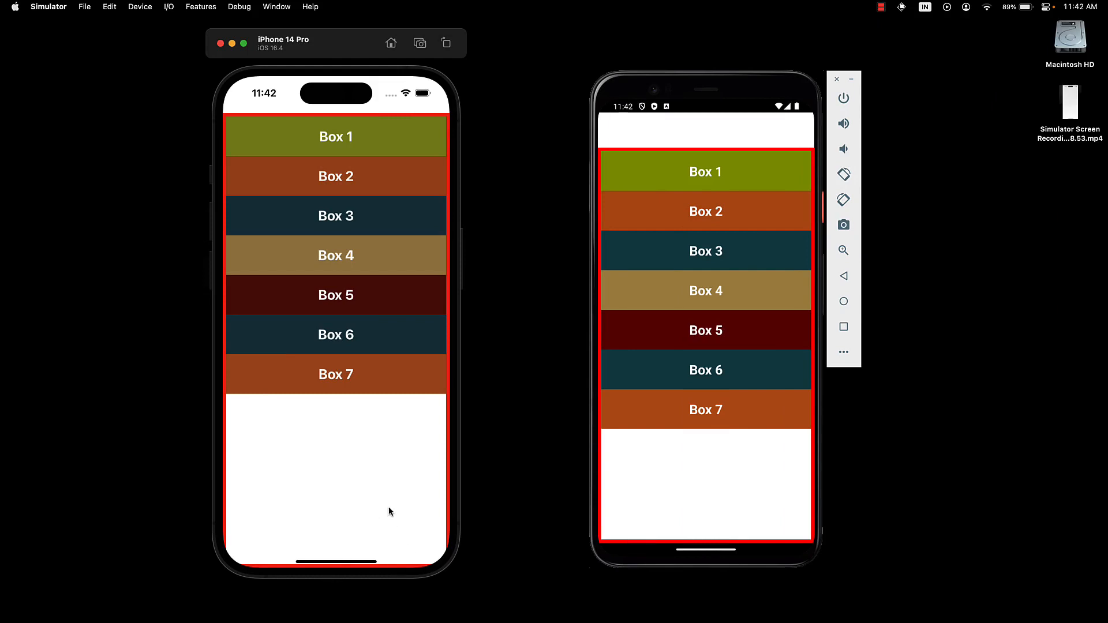
pyautogui.moveTo(361, 474)
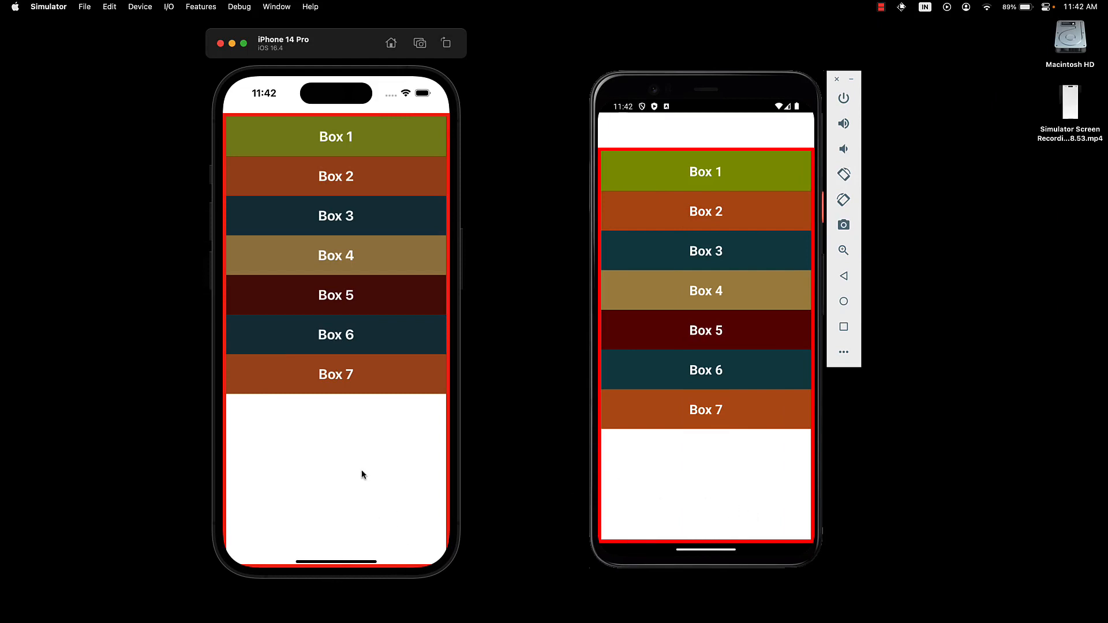
pyautogui.moveTo(359, 511)
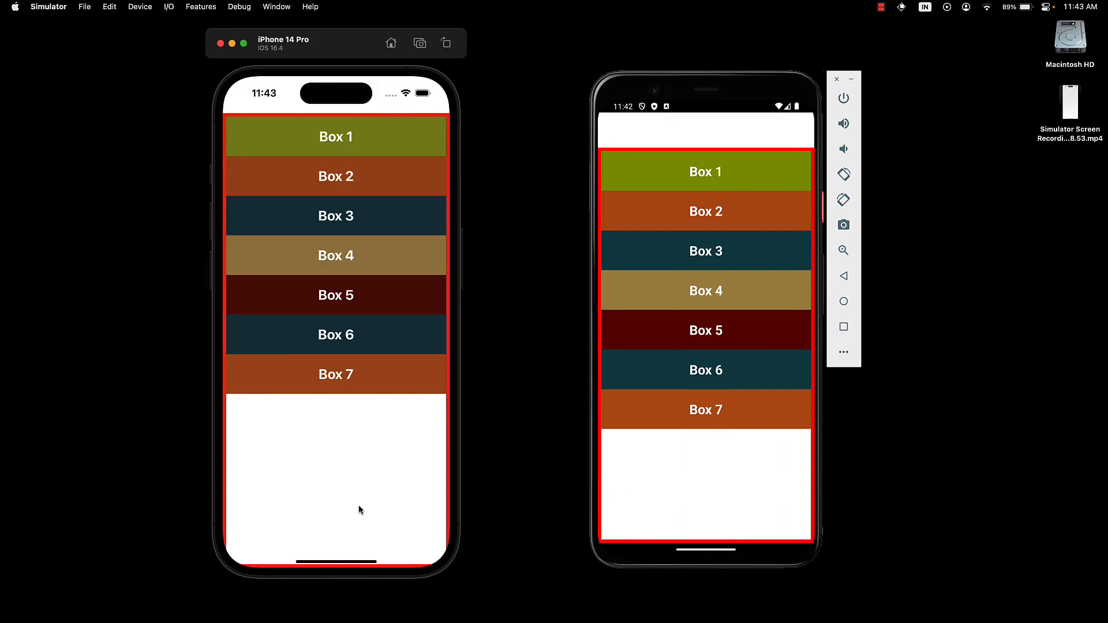
pyautogui.moveTo(411, 564)
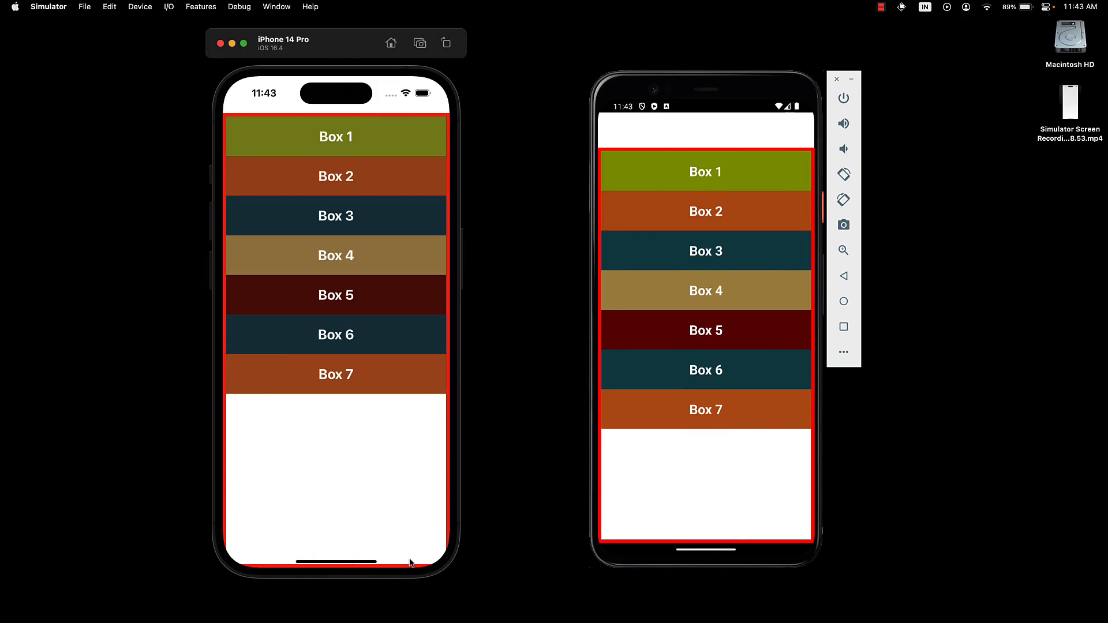
pyautogui.moveTo(676, 535)
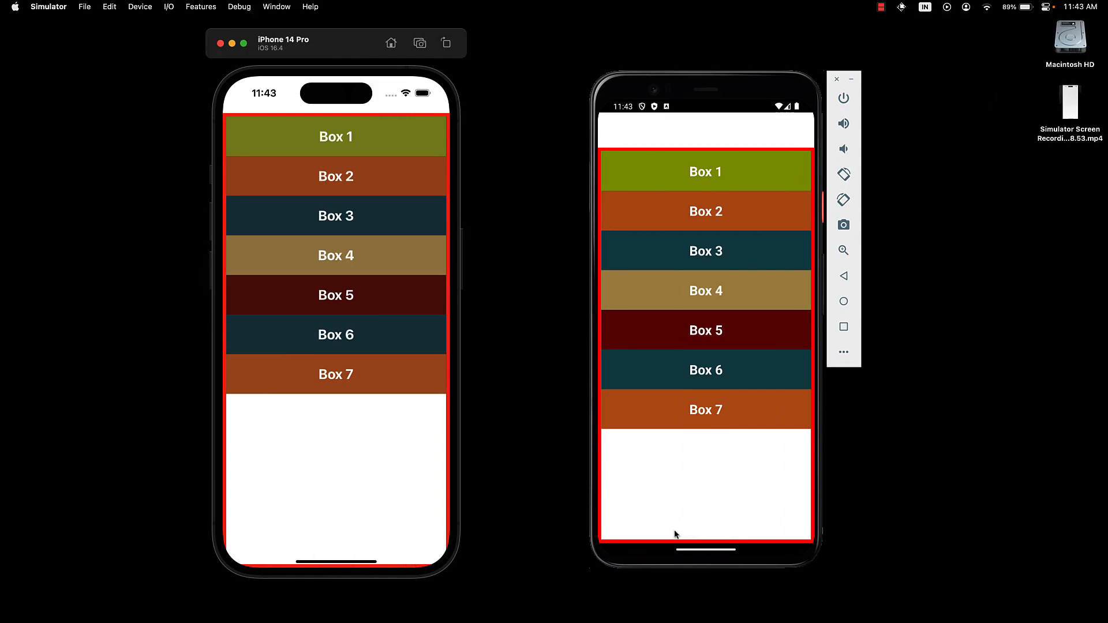
pyautogui.moveTo(665, 546)
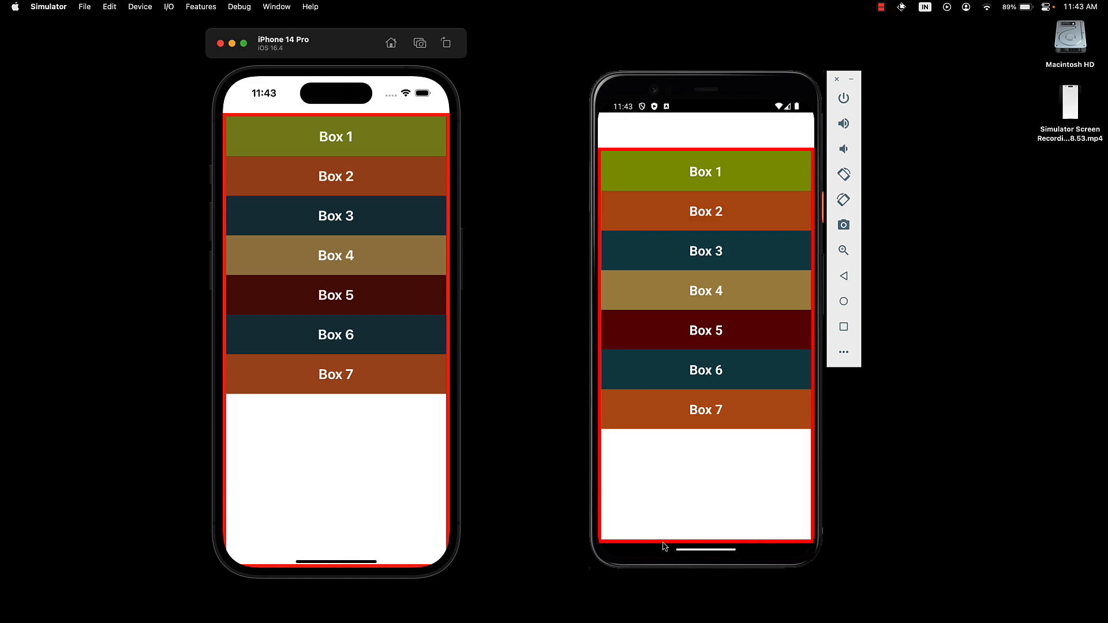
pyautogui.moveTo(359, 478)
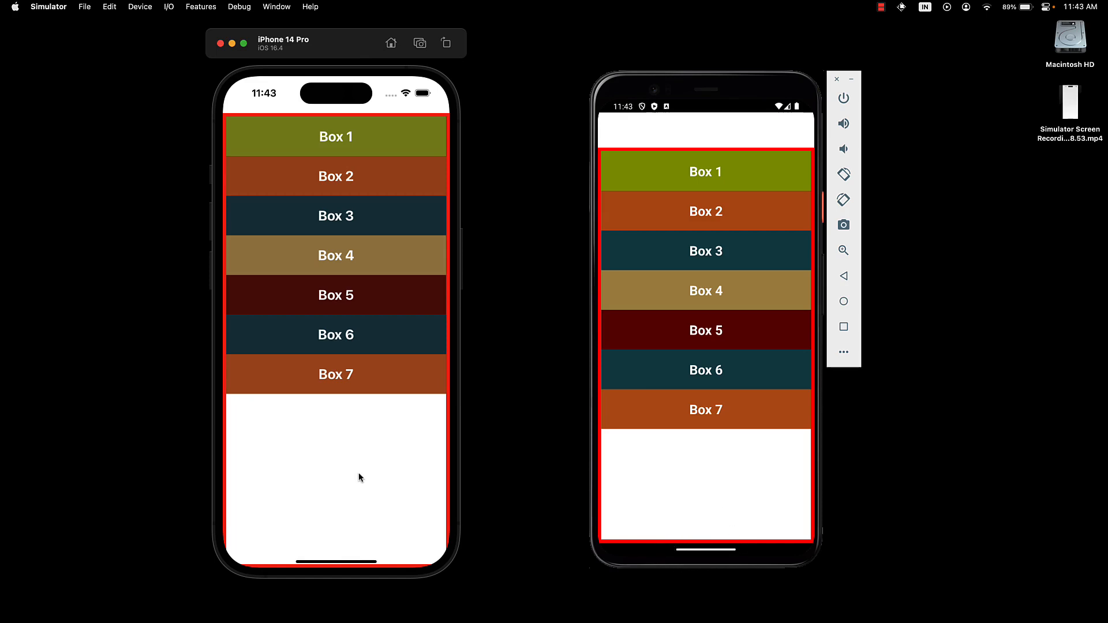
pyautogui.moveTo(392, 107)
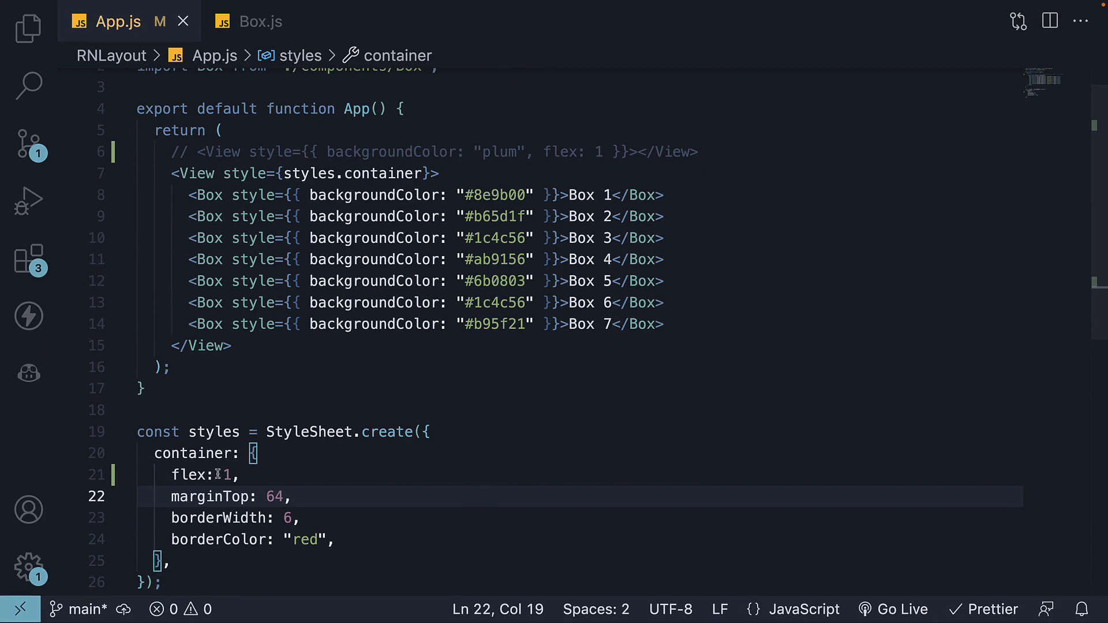
# - Select the container style name in App.js to examine its flex: 1
pyautogui.doubleClick(188, 475)
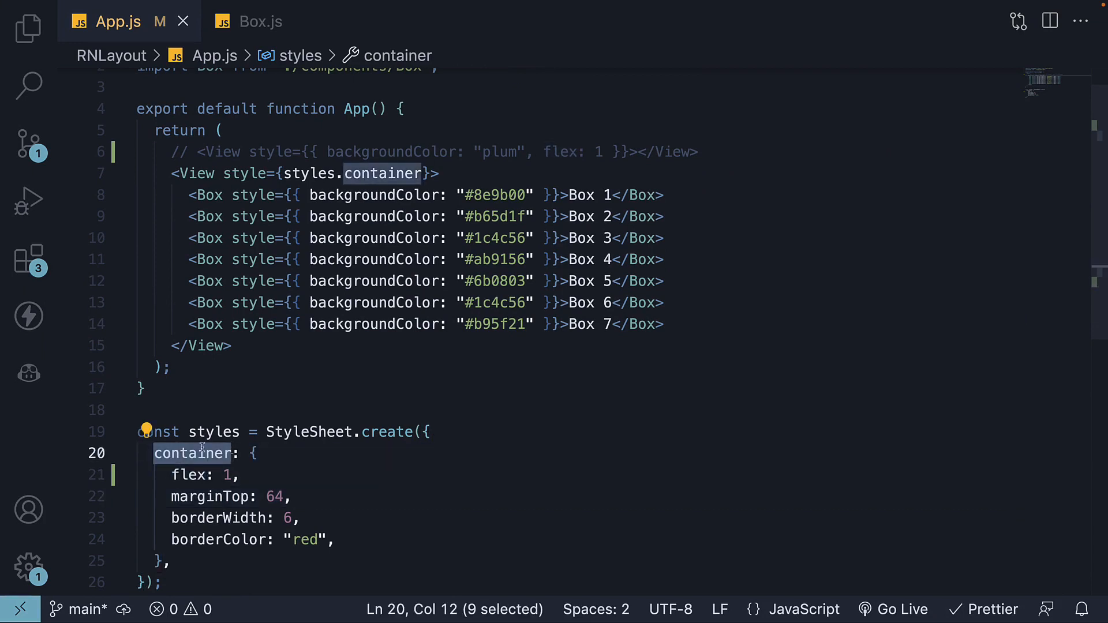
pyautogui.moveTo(543, 374)
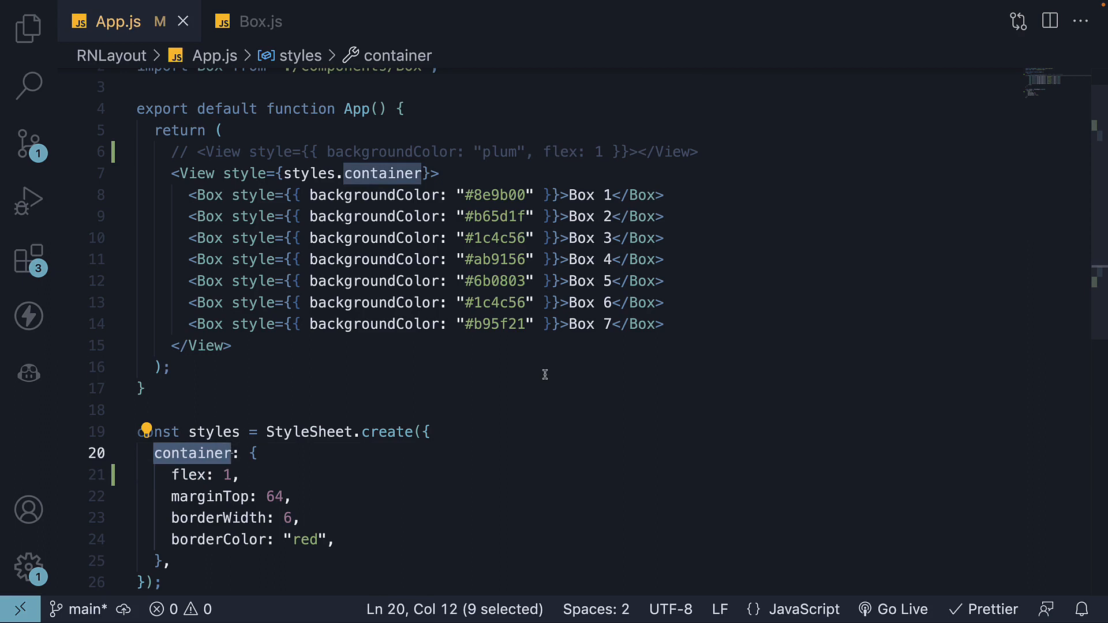
# - Add , flex: 1 to Box 1's style after its backgroundColor
pyautogui.scroll(3)
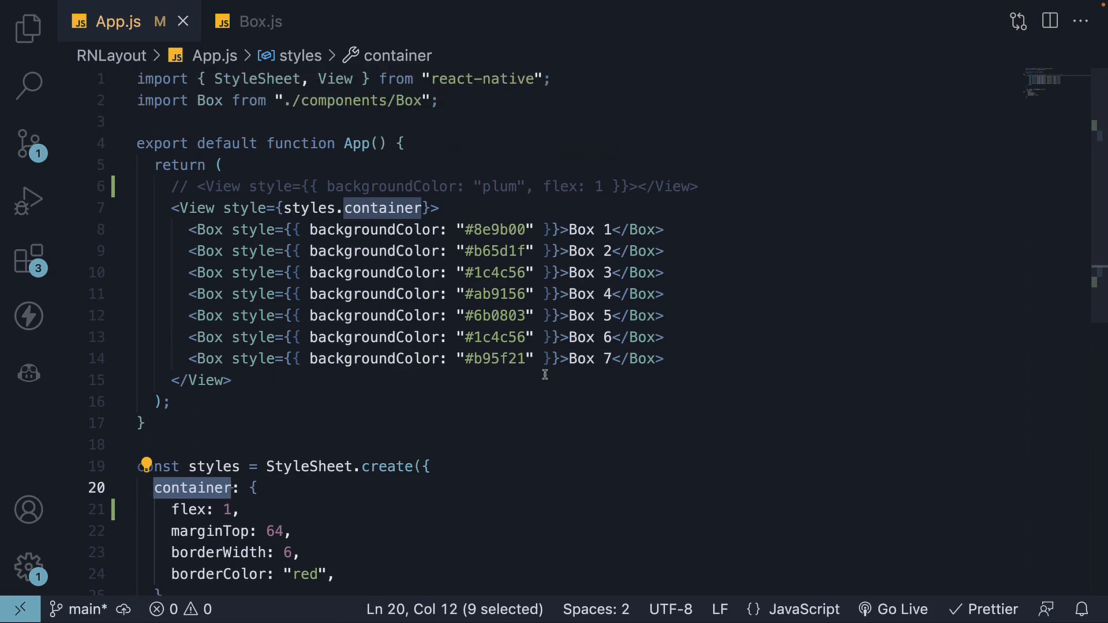
pyautogui.moveTo(559, 215)
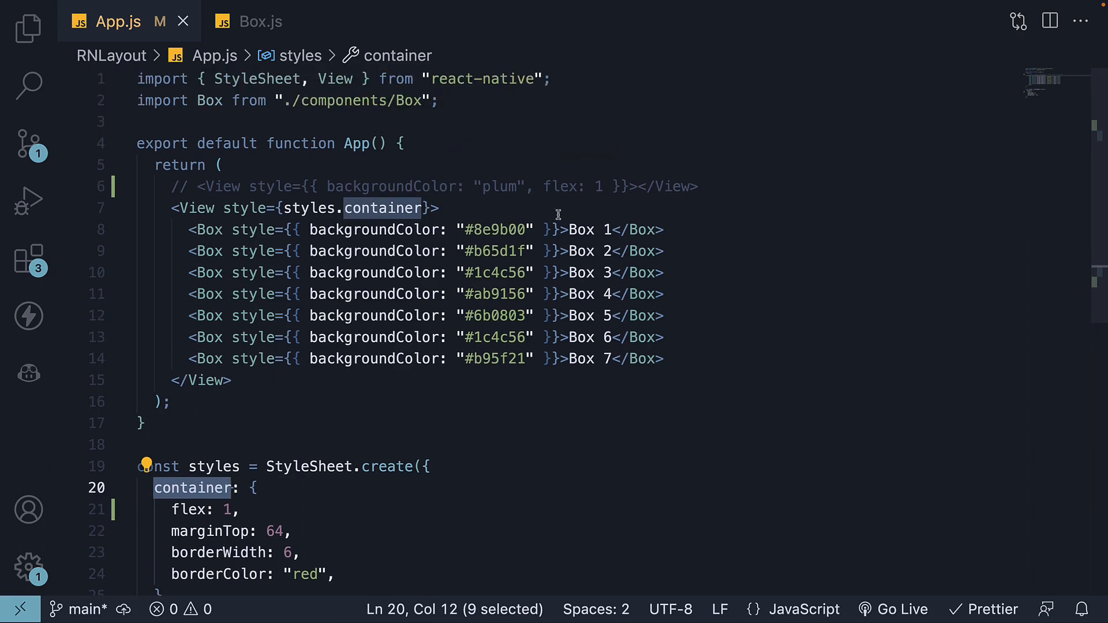
pyautogui.moveTo(534, 219)
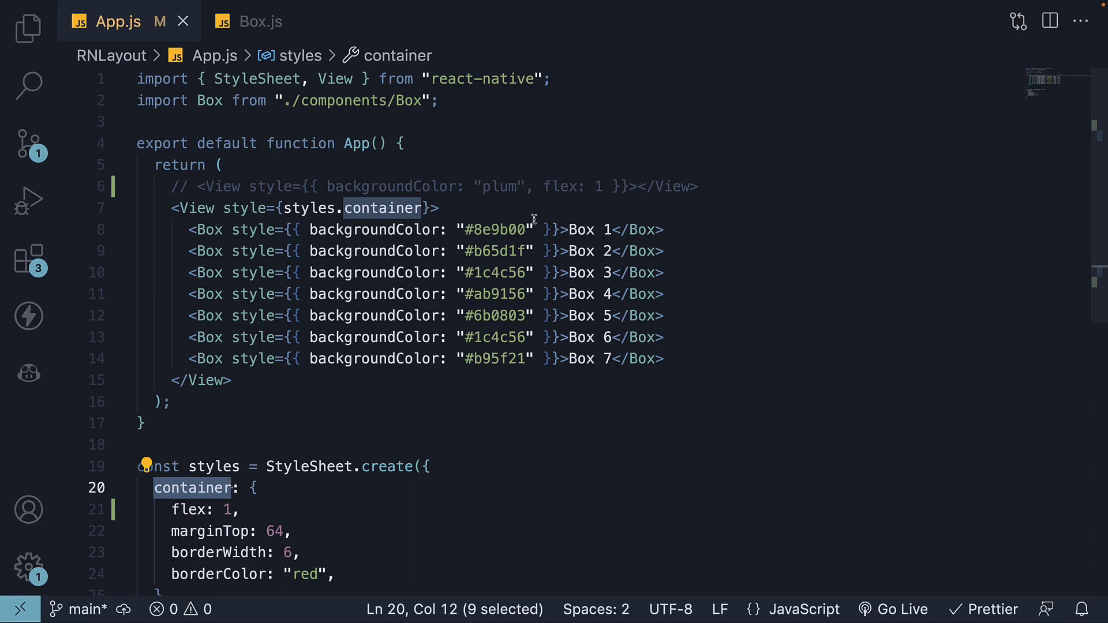
pyautogui.write(', flex: 1')
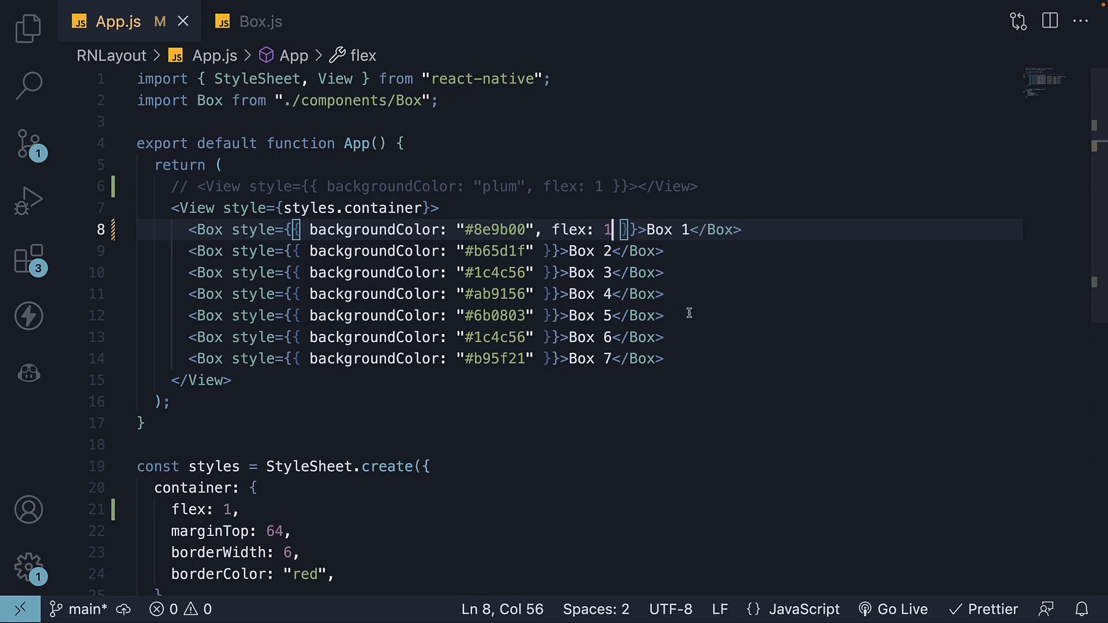
pyautogui.moveTo(672, 320)
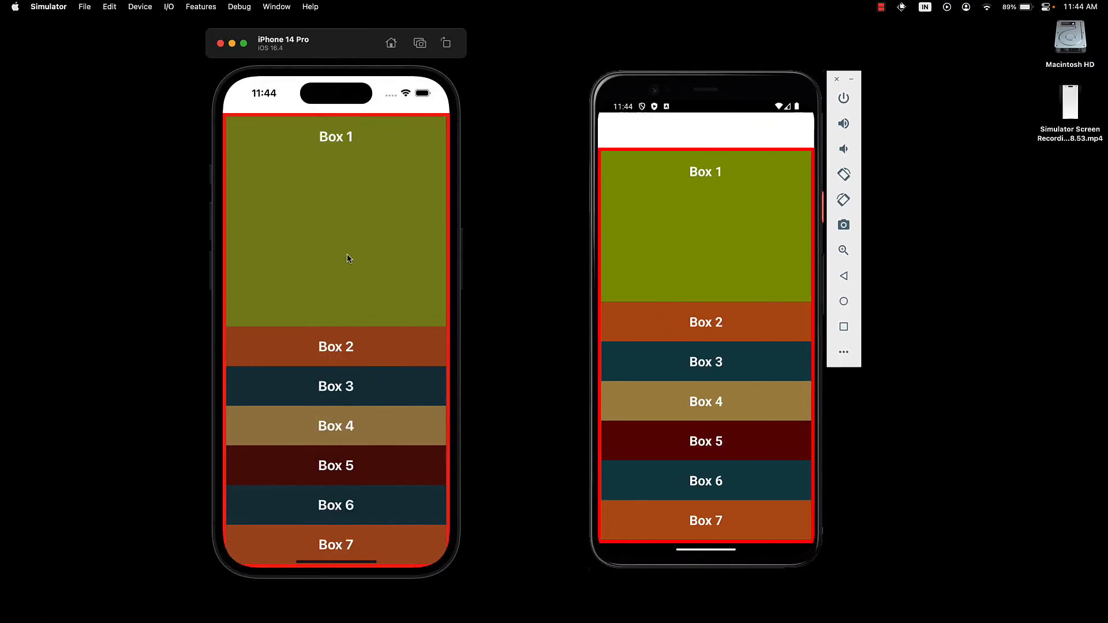
pyautogui.moveTo(379, 255)
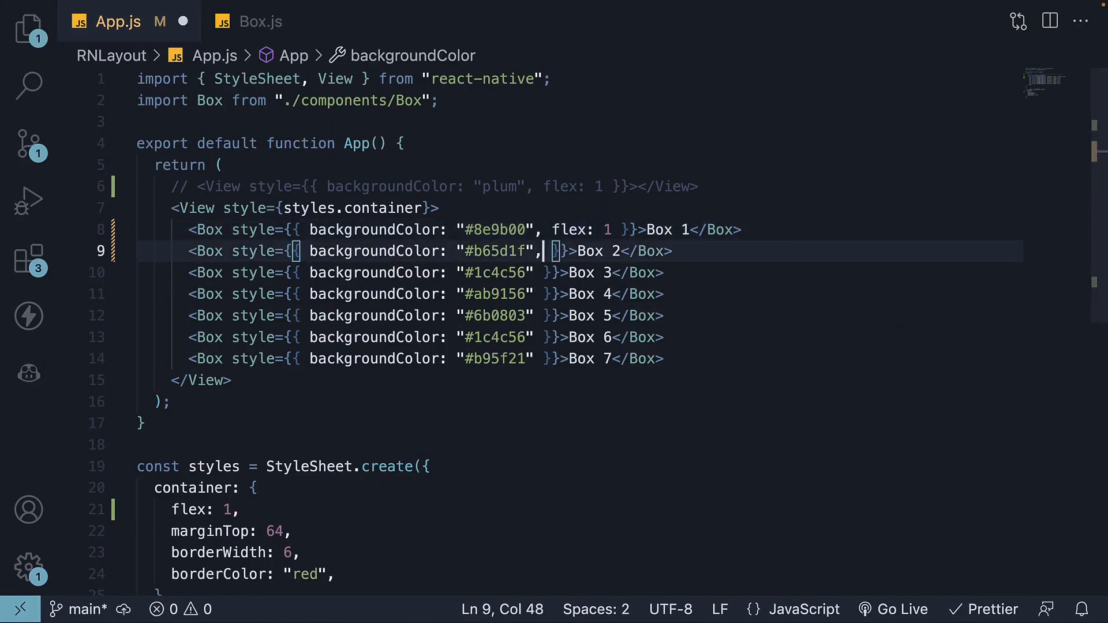
# - Add flex: 1 to Box 2's style so Boxes 1 and 2 share the extra space
pyautogui.write('flex: 1')
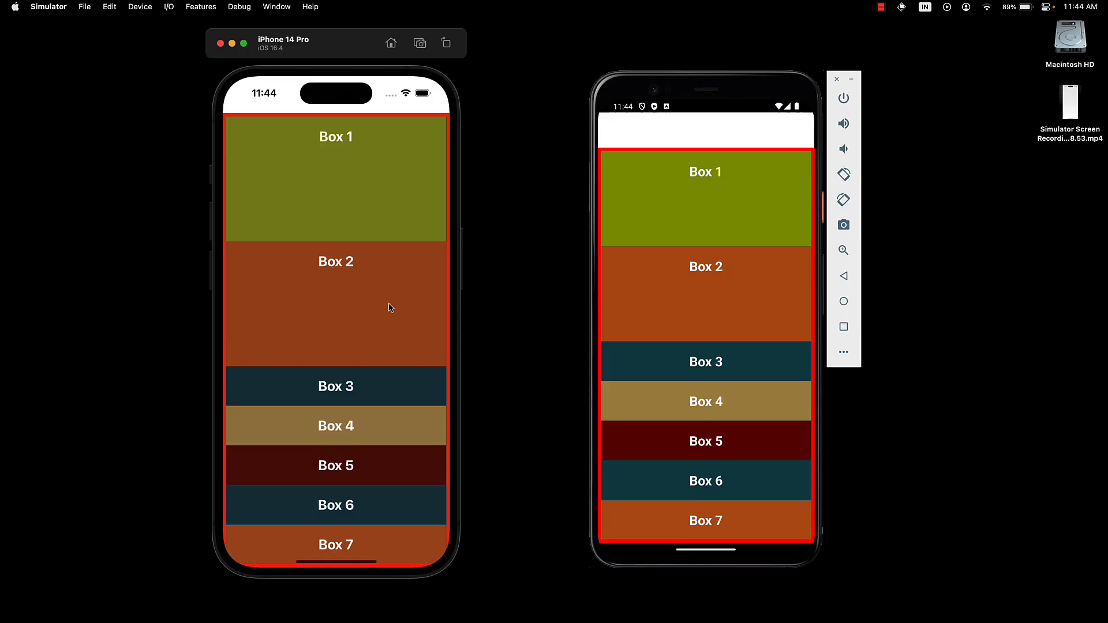
pyautogui.moveTo(397, 295)
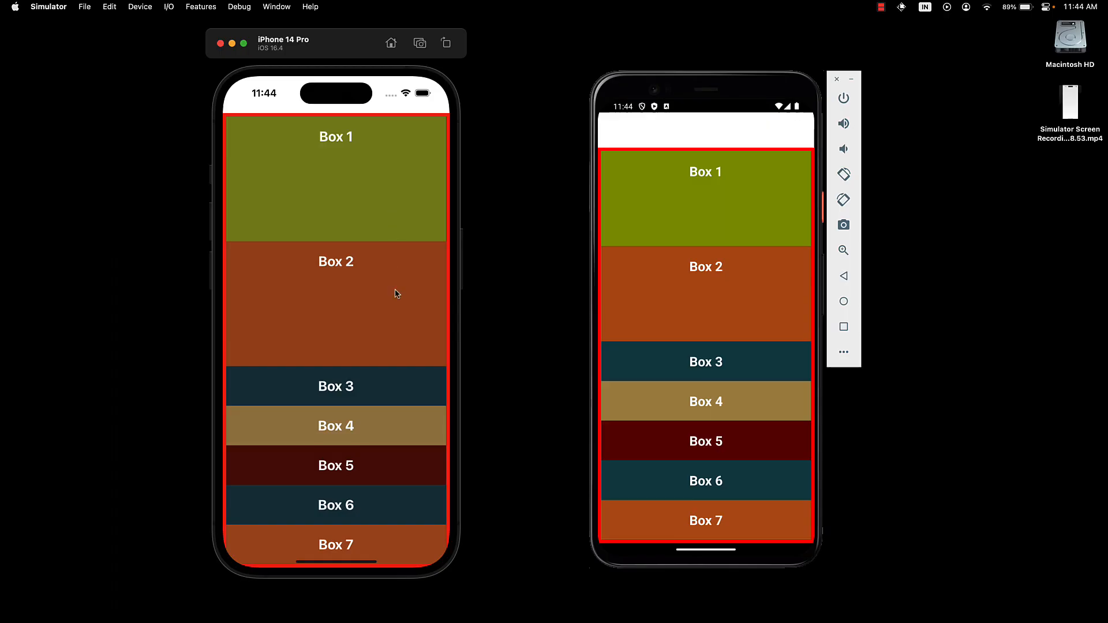
pyautogui.moveTo(384, 297)
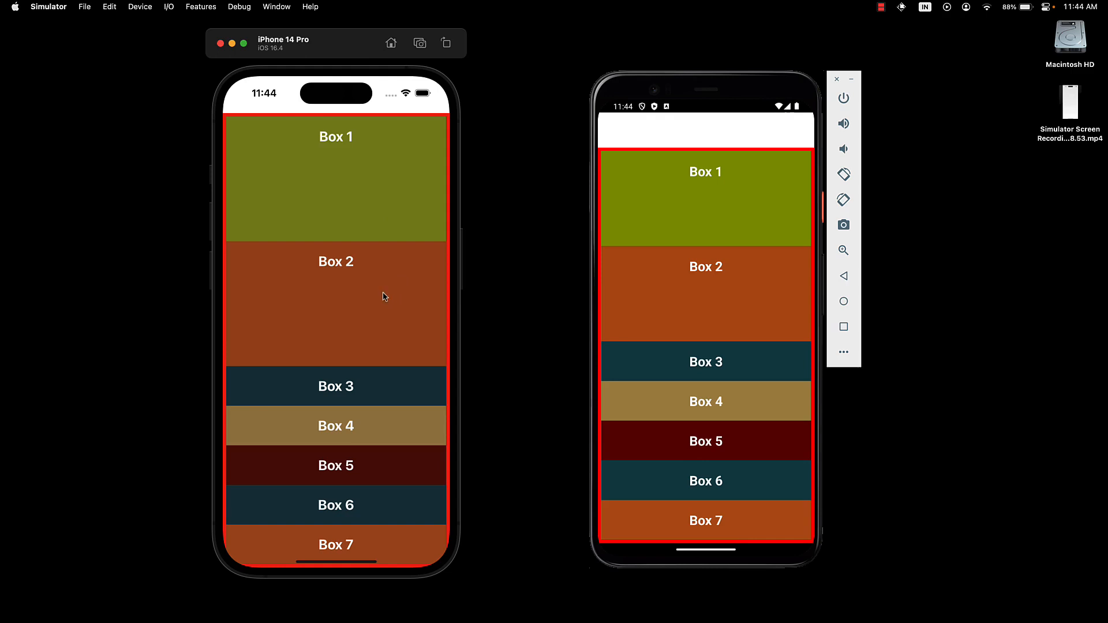
pyautogui.moveTo(387, 211)
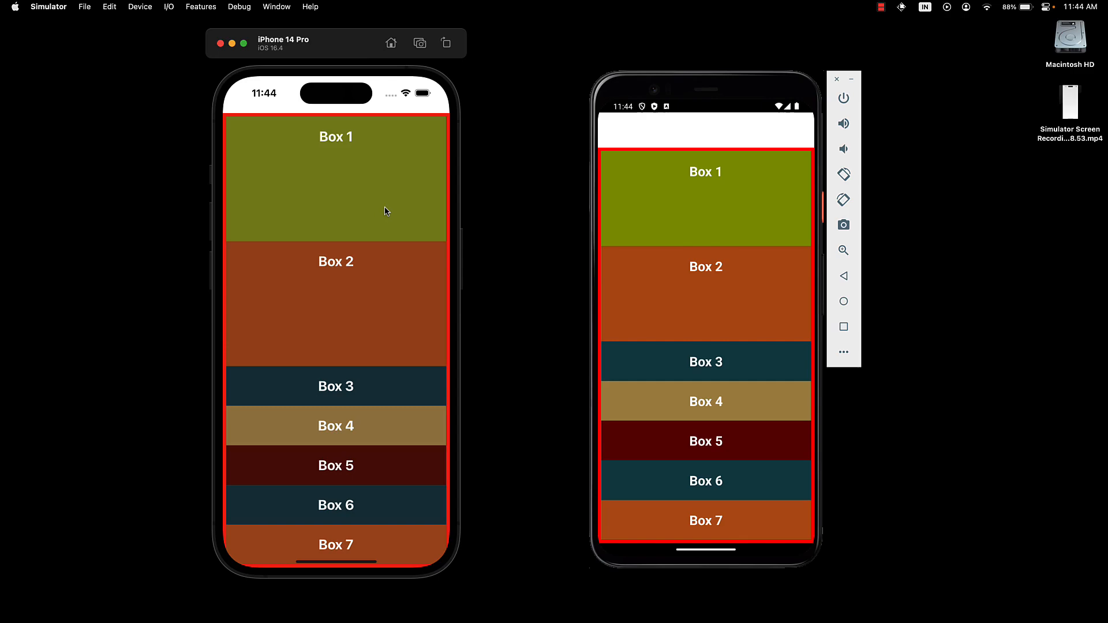
pyautogui.moveTo(387, 330)
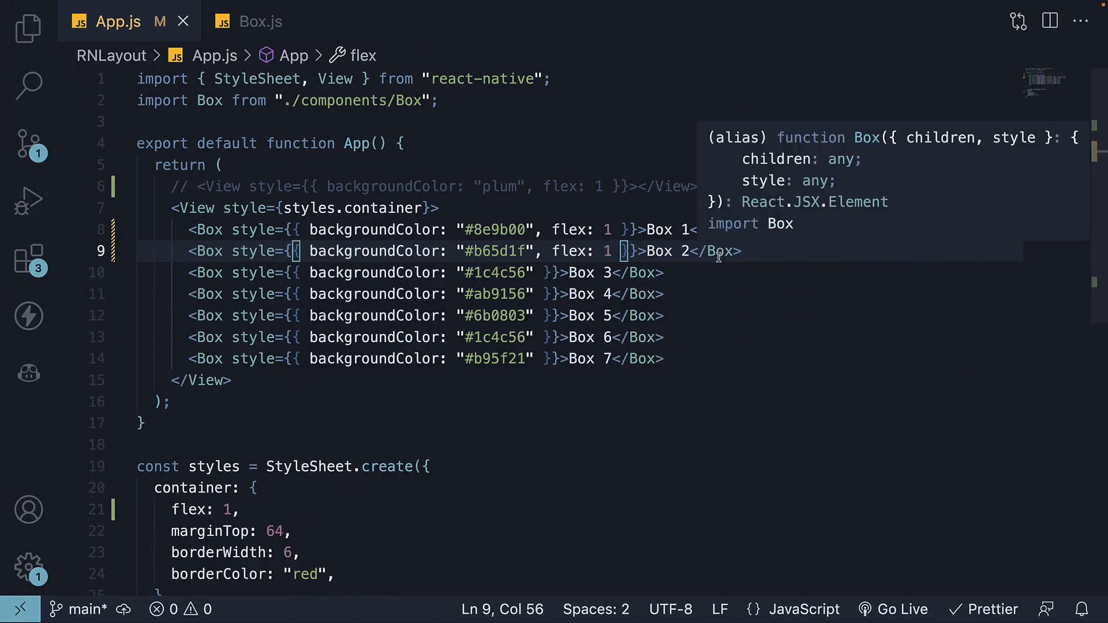
# - Add , flex: 1 to Box 3's style after "#1c4c56"
pyautogui.click(537, 273)
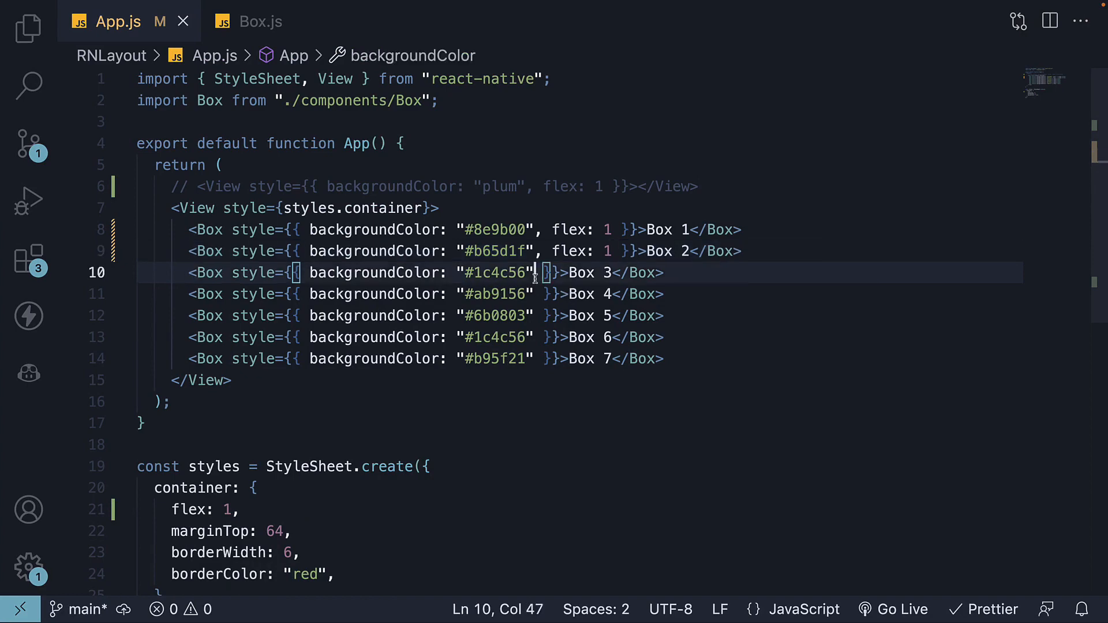
pyautogui.write(', flex')
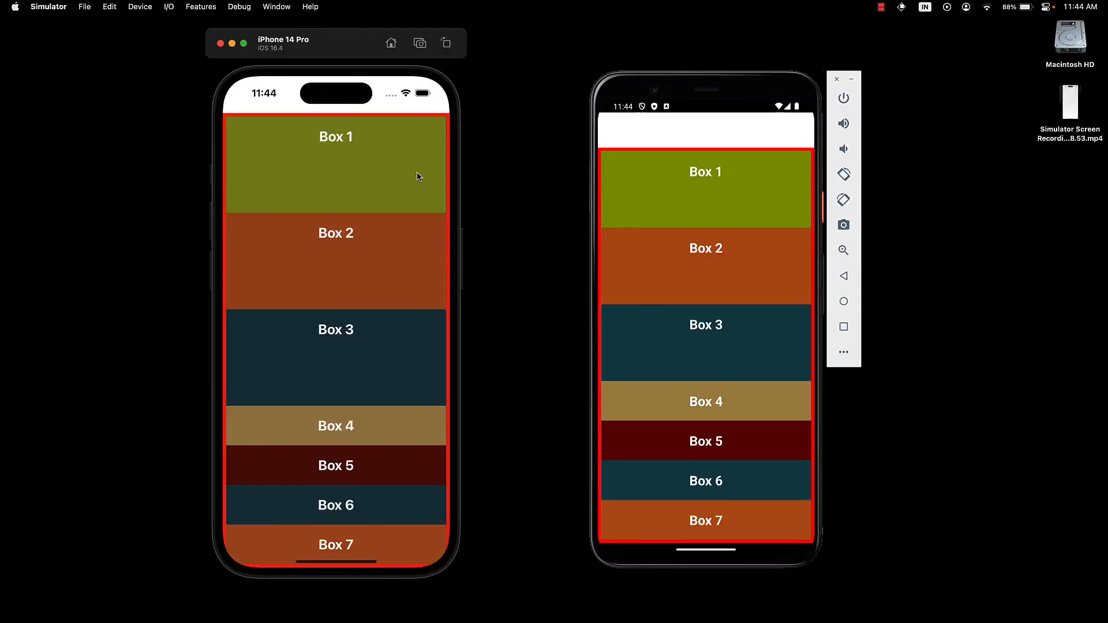
pyautogui.moveTo(402, 282)
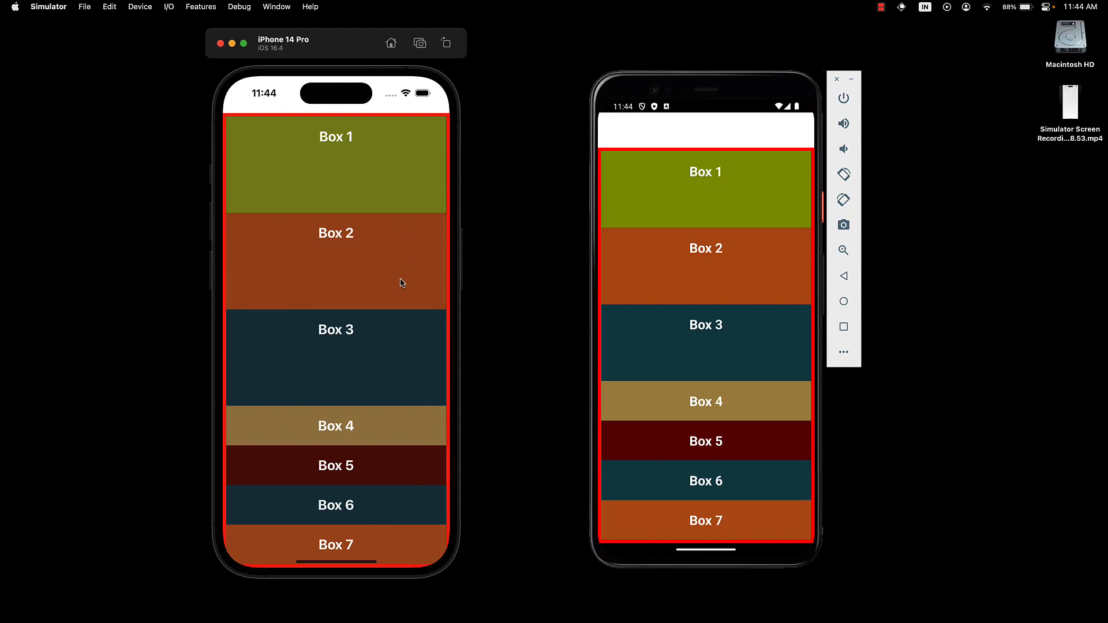
pyautogui.moveTo(411, 358)
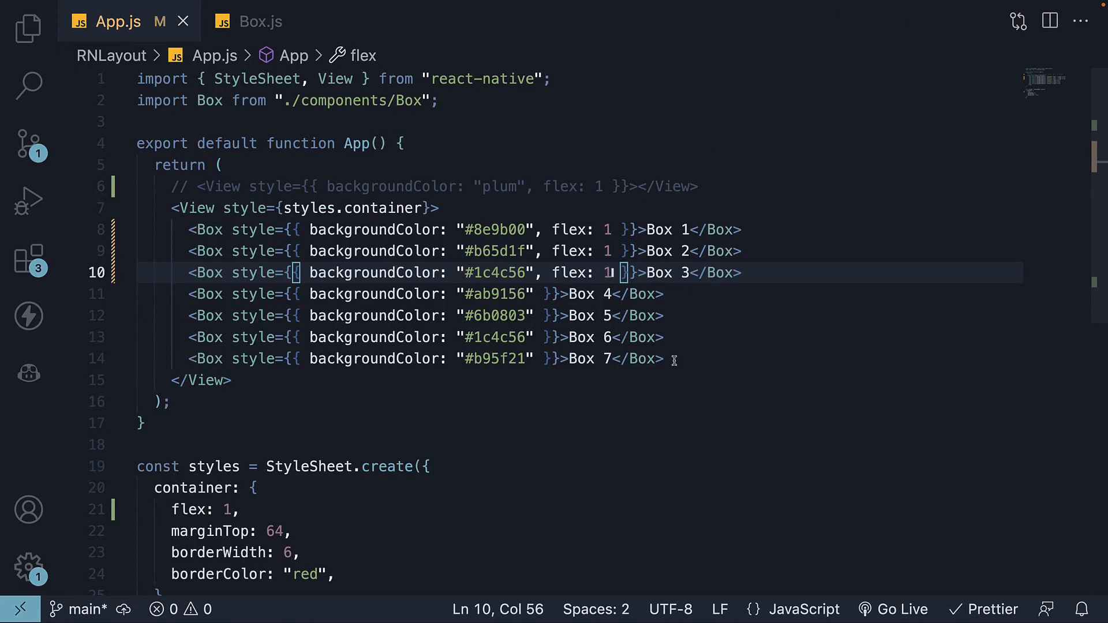
pyautogui.moveTo(703, 331)
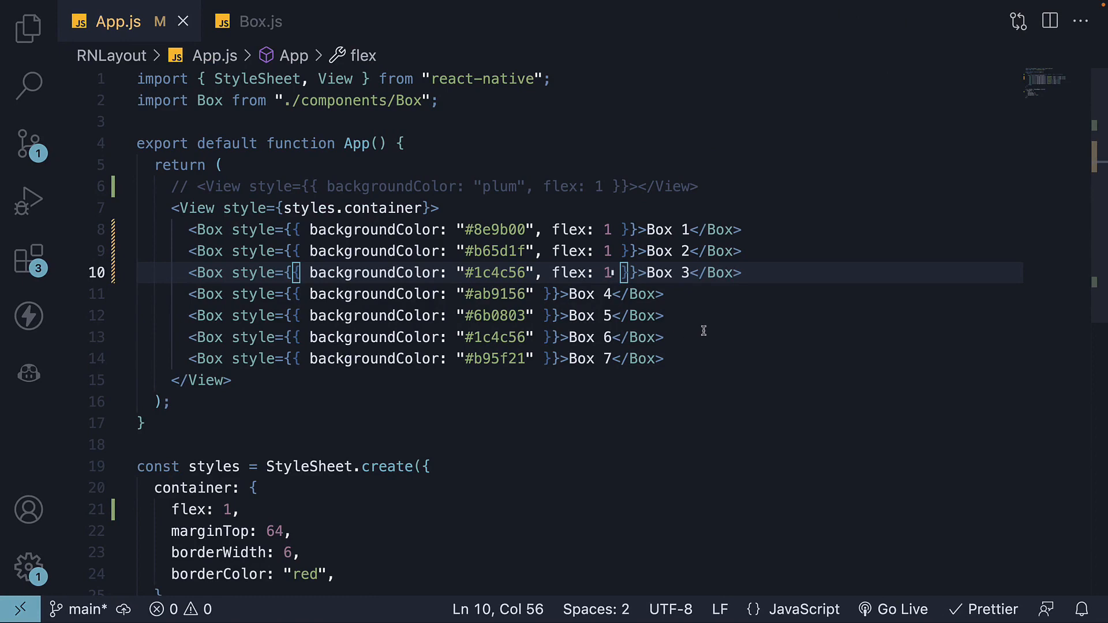
# - Remove Box 3's flex, set Box 2's flex to 3, and check the simulators
pyautogui.press('Backspace')
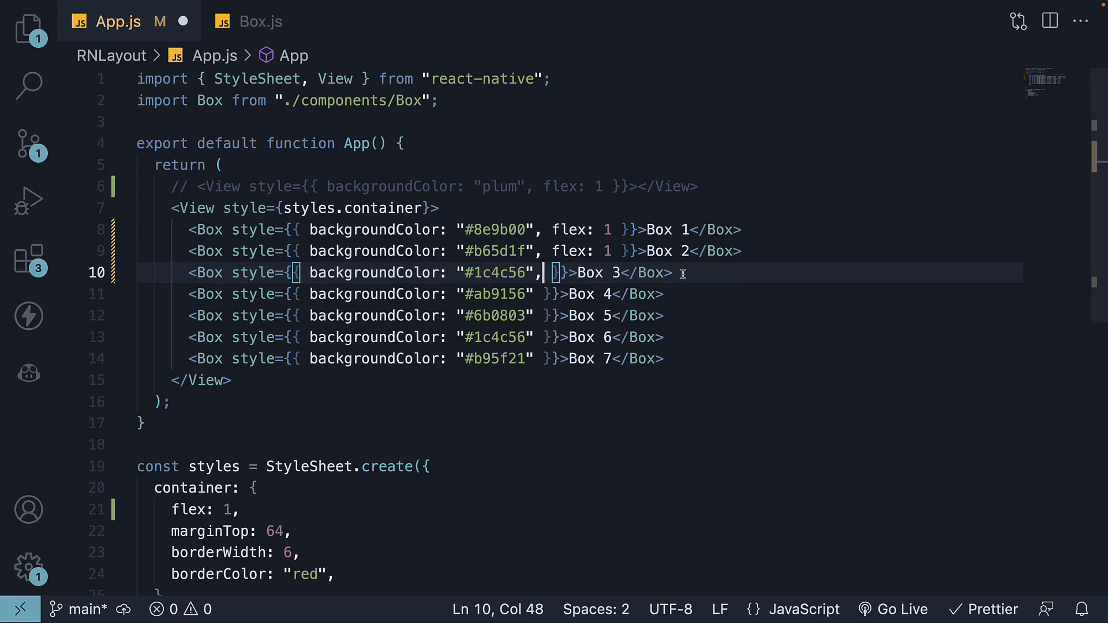
pyautogui.click(623, 250)
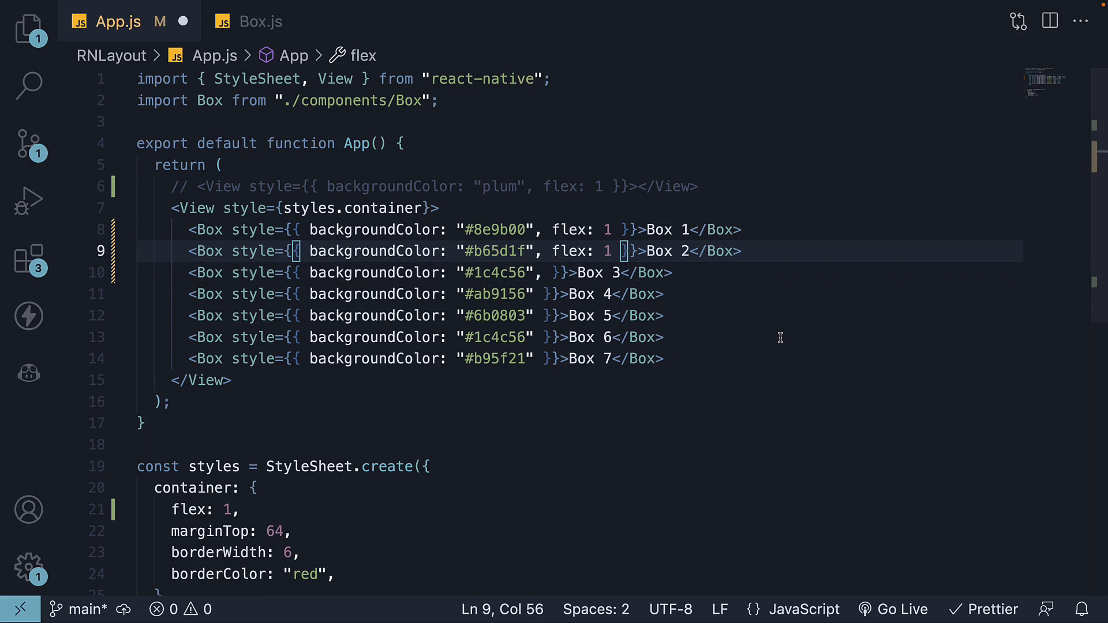
pyautogui.write('3')
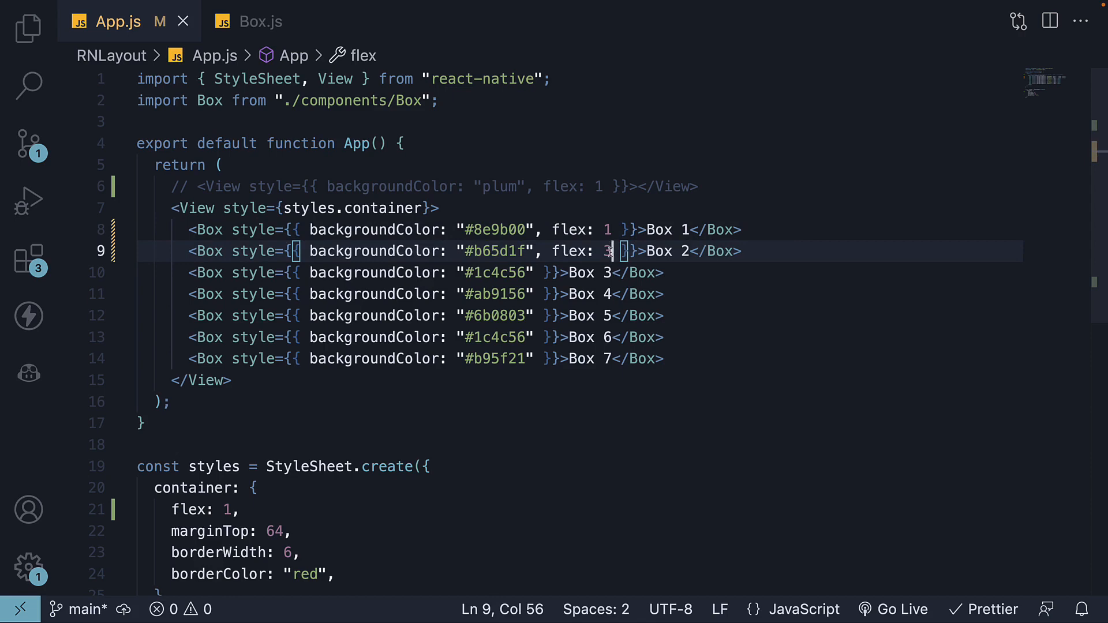
pyautogui.press('cmd+tab')
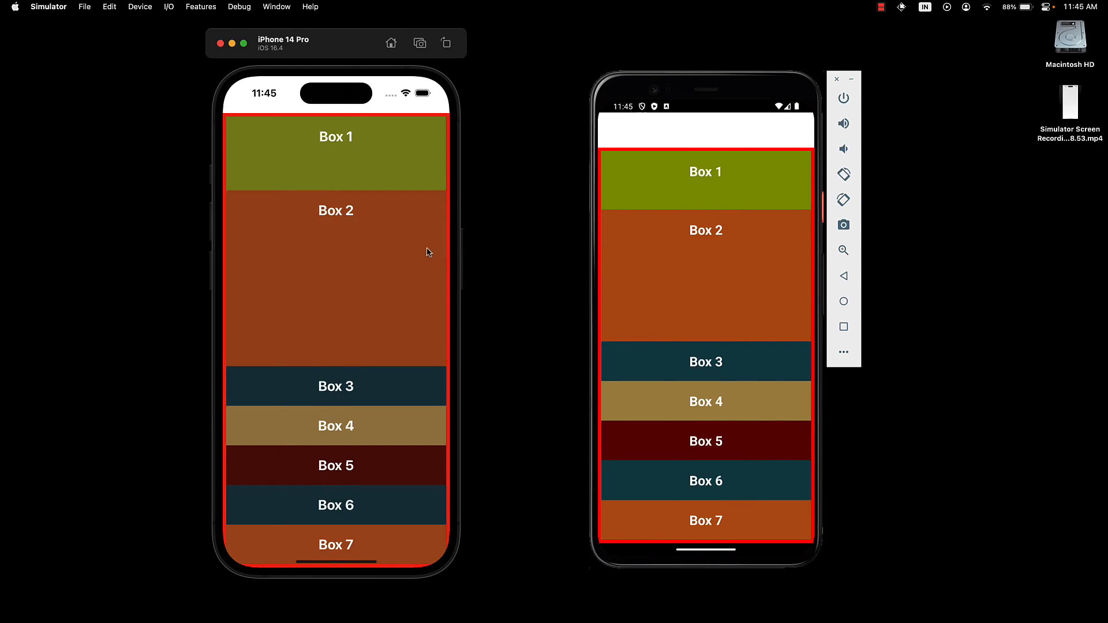
pyautogui.moveTo(386, 265)
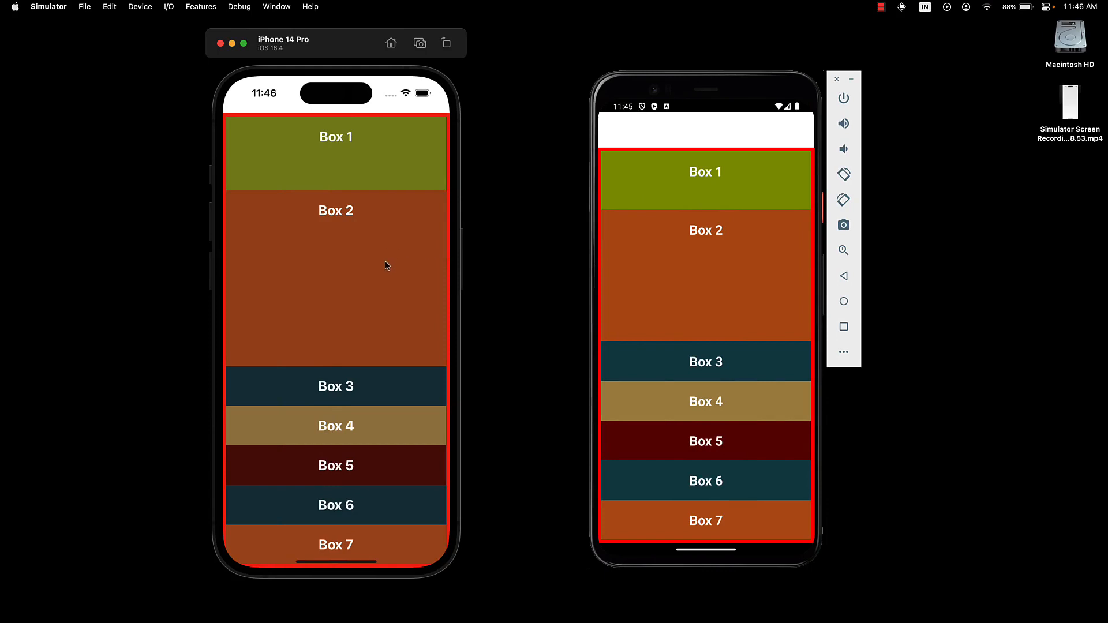
pyautogui.moveTo(417, 278)
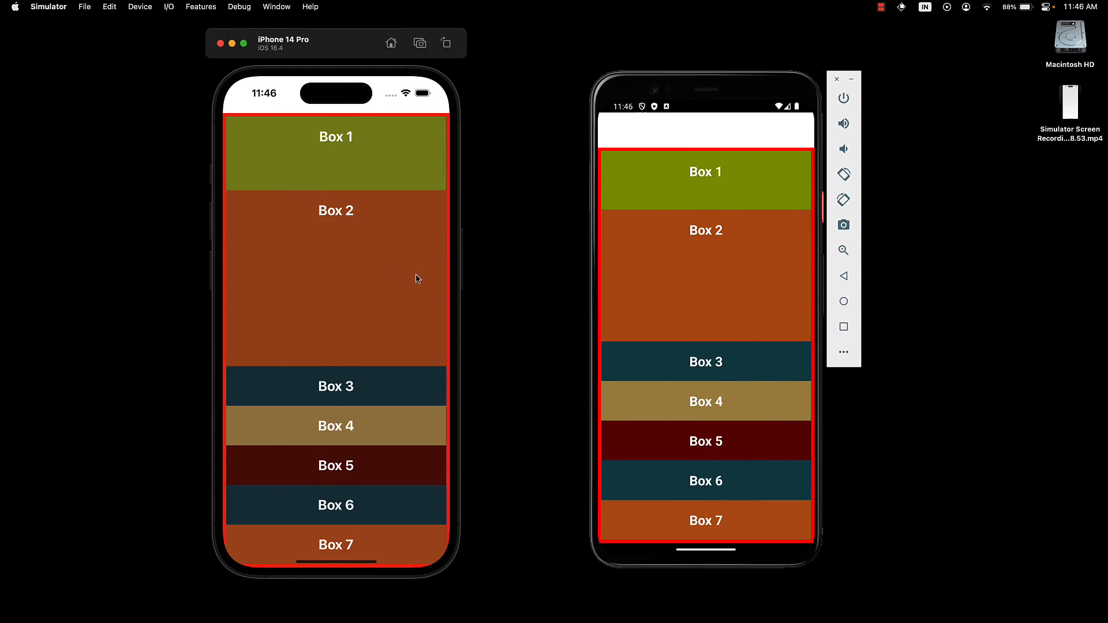
pyautogui.moveTo(417, 172)
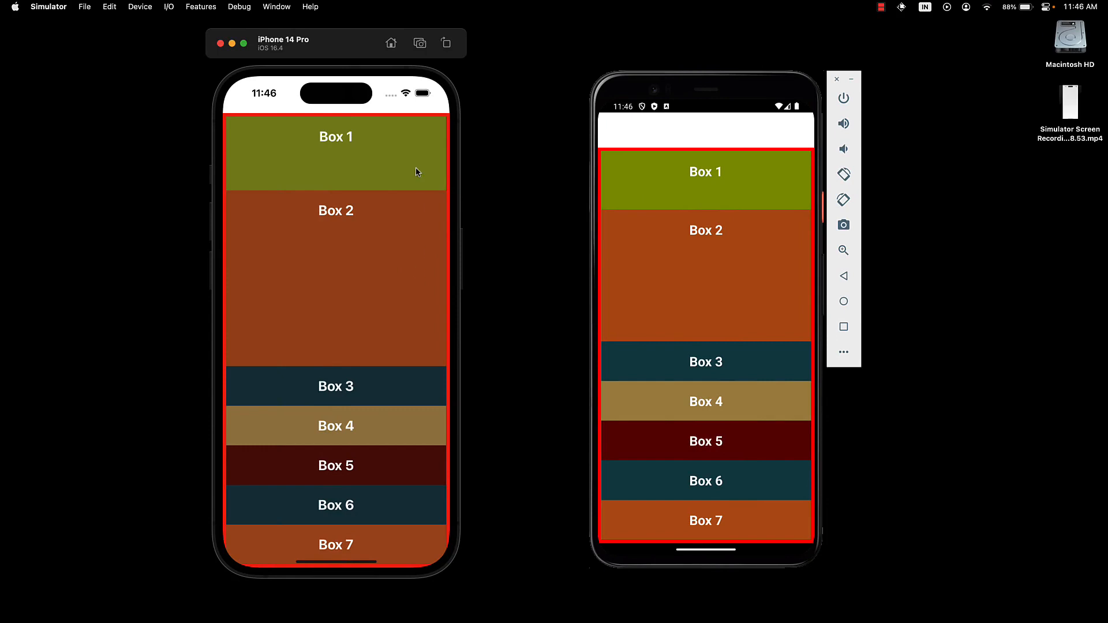
pyautogui.moveTo(389, 448)
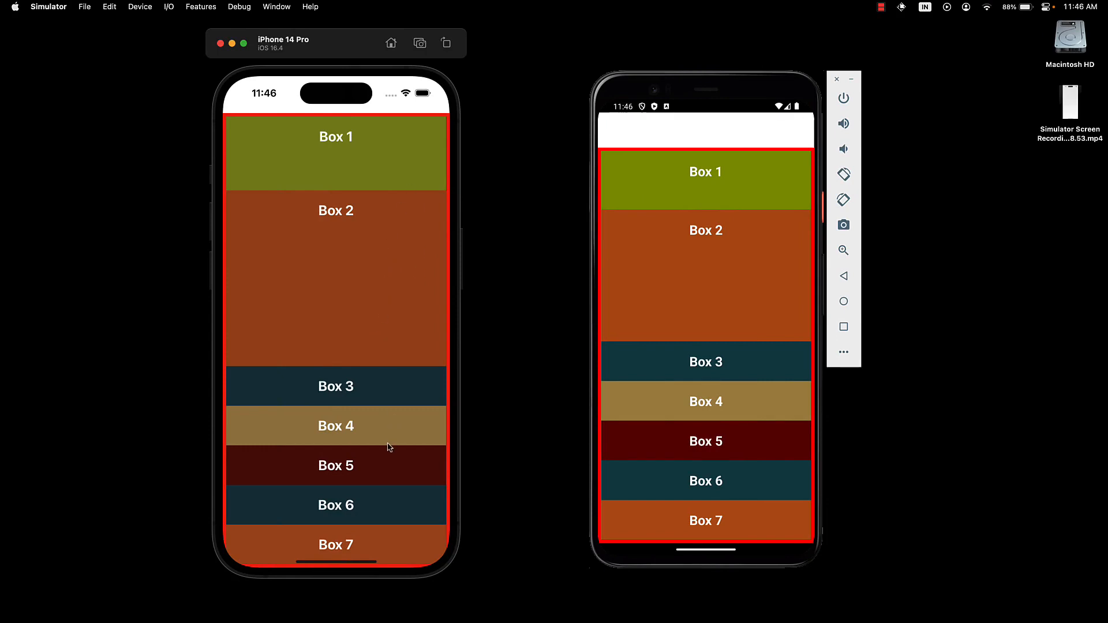
pyautogui.moveTo(392, 458)
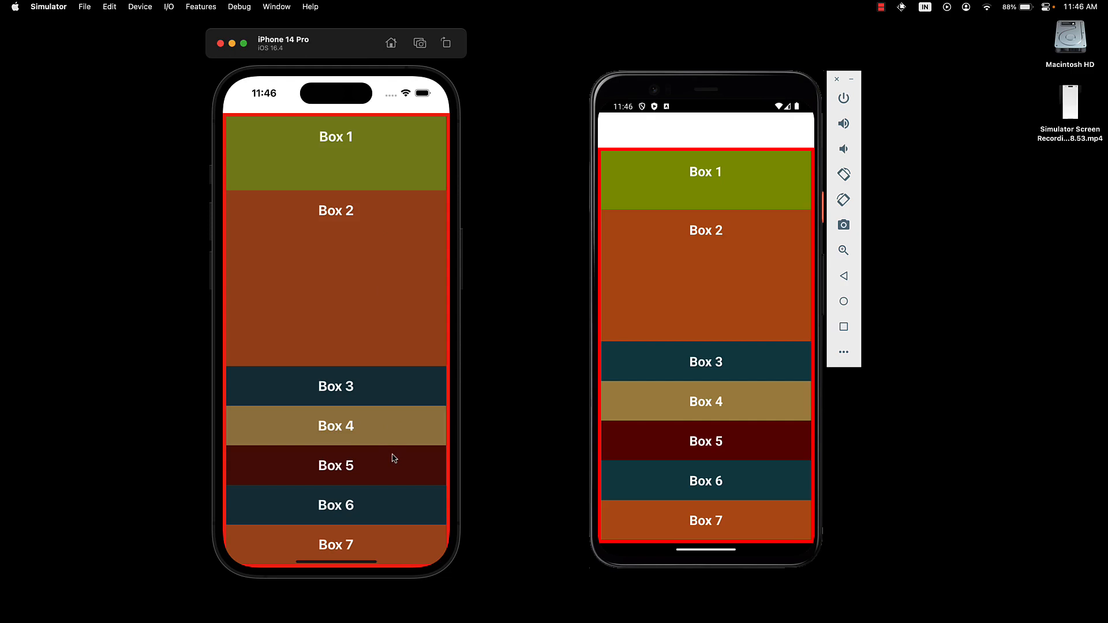
pyautogui.moveTo(361, 392)
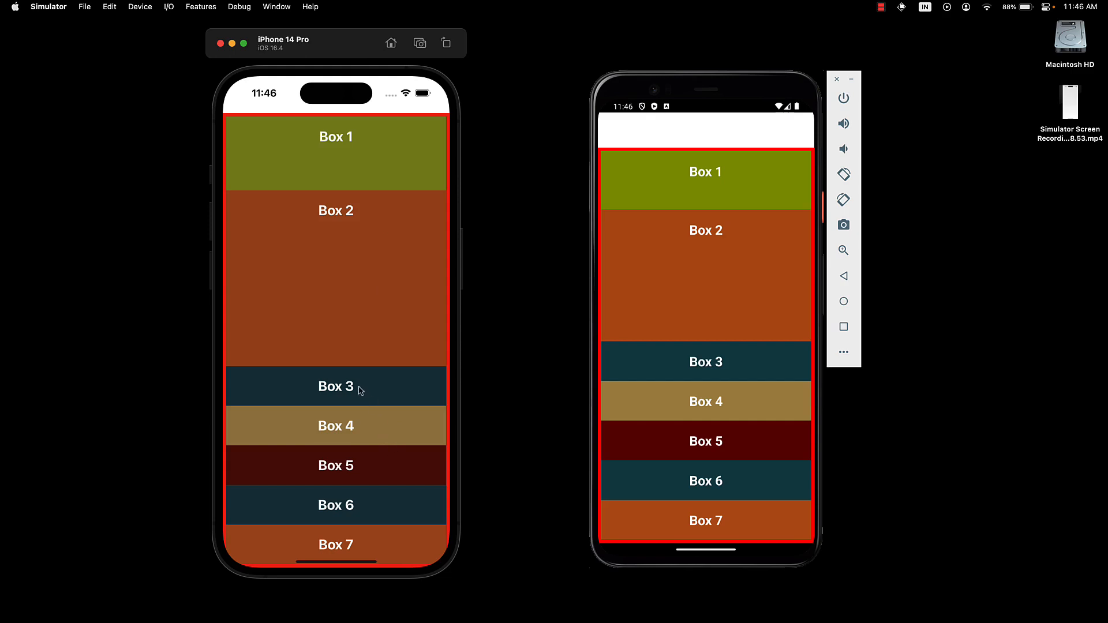
pyautogui.moveTo(704, 401)
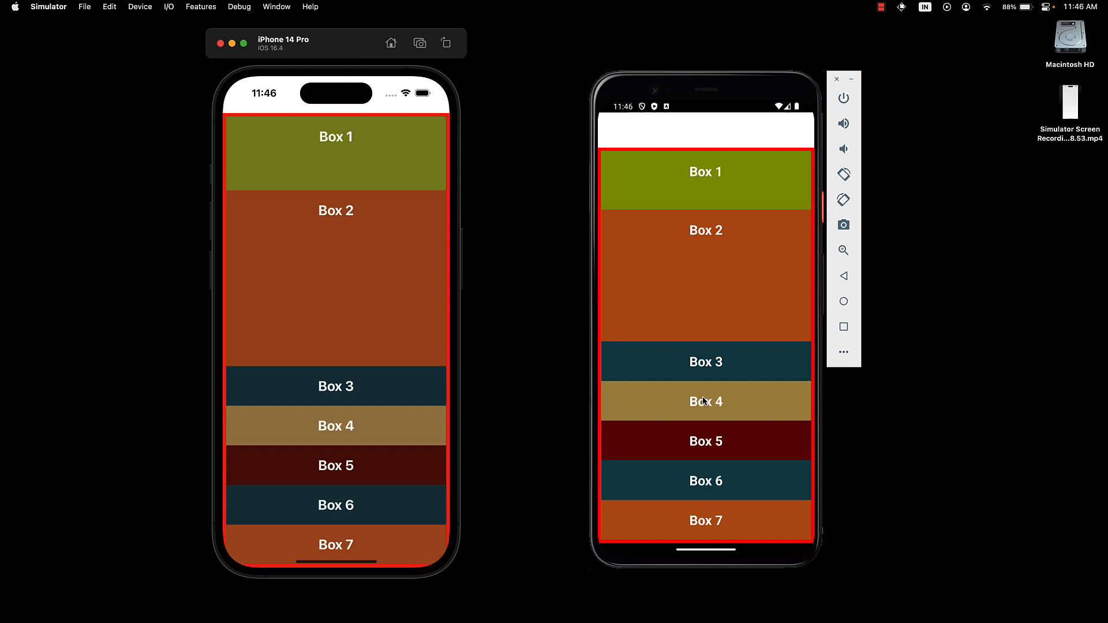
pyautogui.moveTo(514, 371)
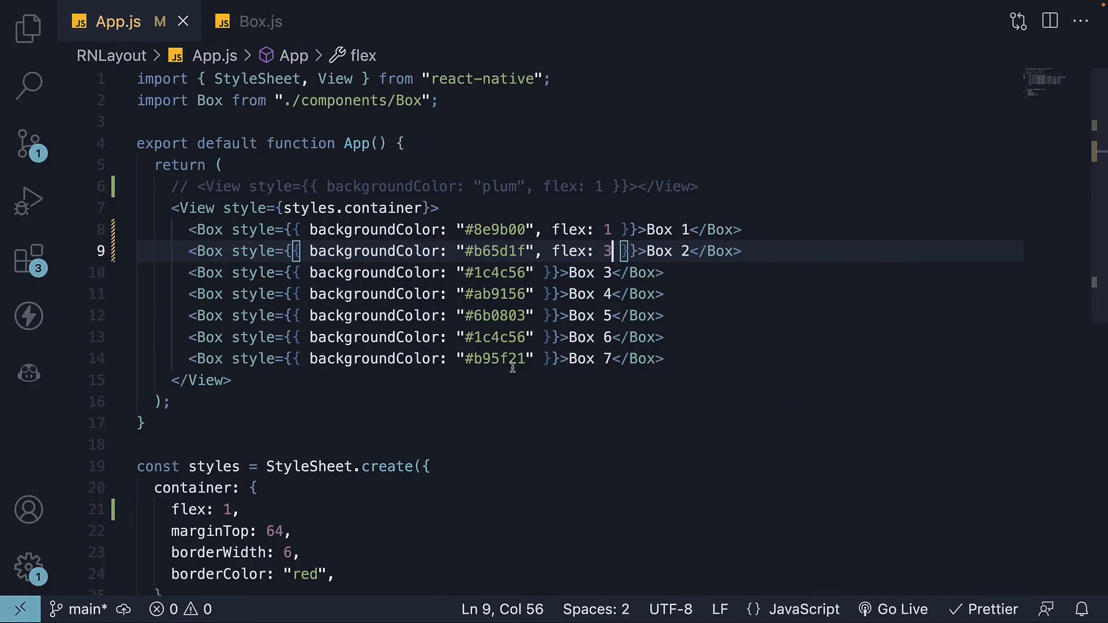
pyautogui.moveTo(809, 400)
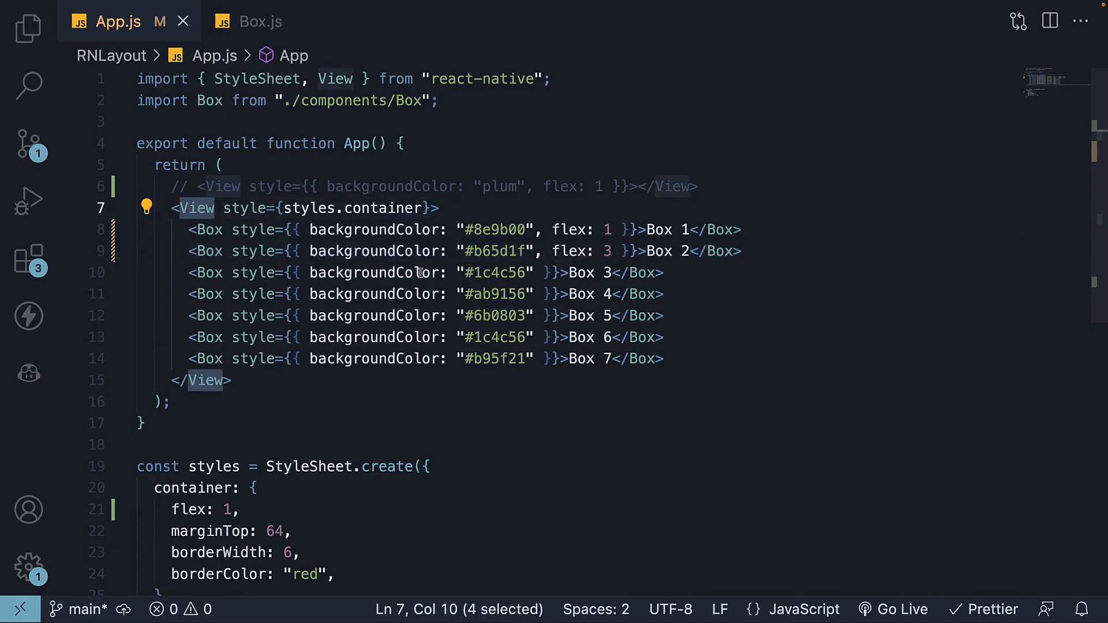
pyautogui.doubleClick(188, 509)
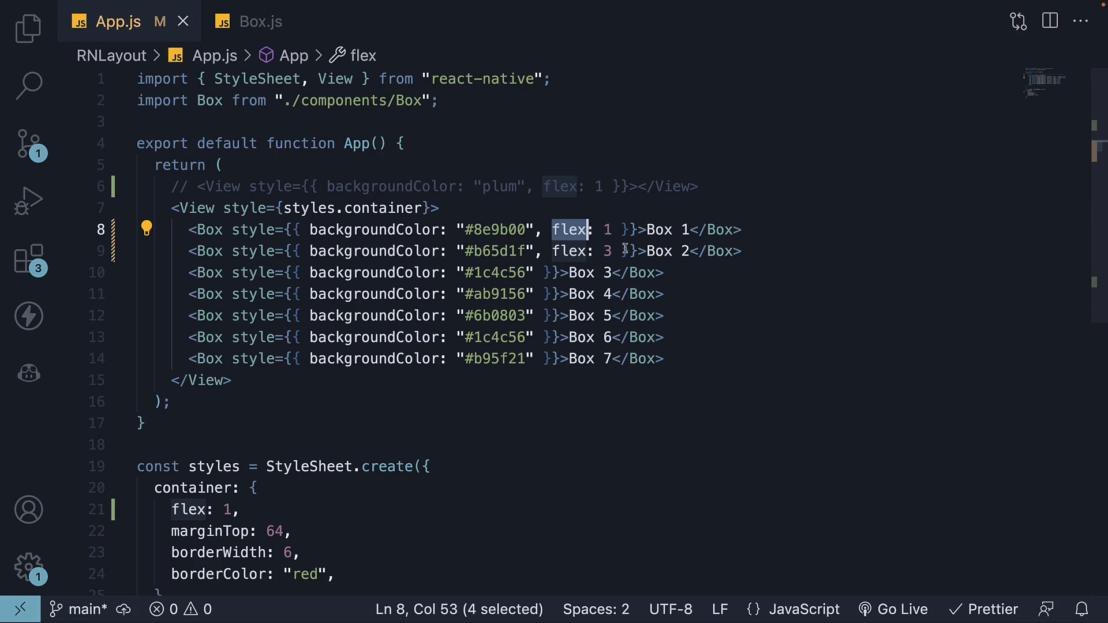
pyautogui.click(622, 251)
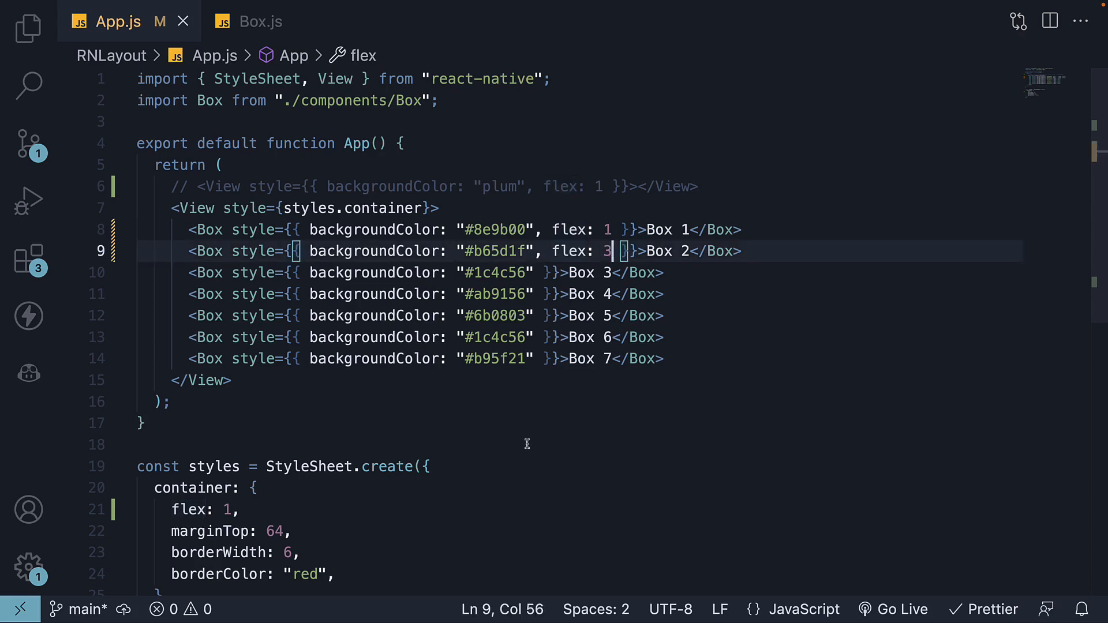
pyautogui.click(141, 423)
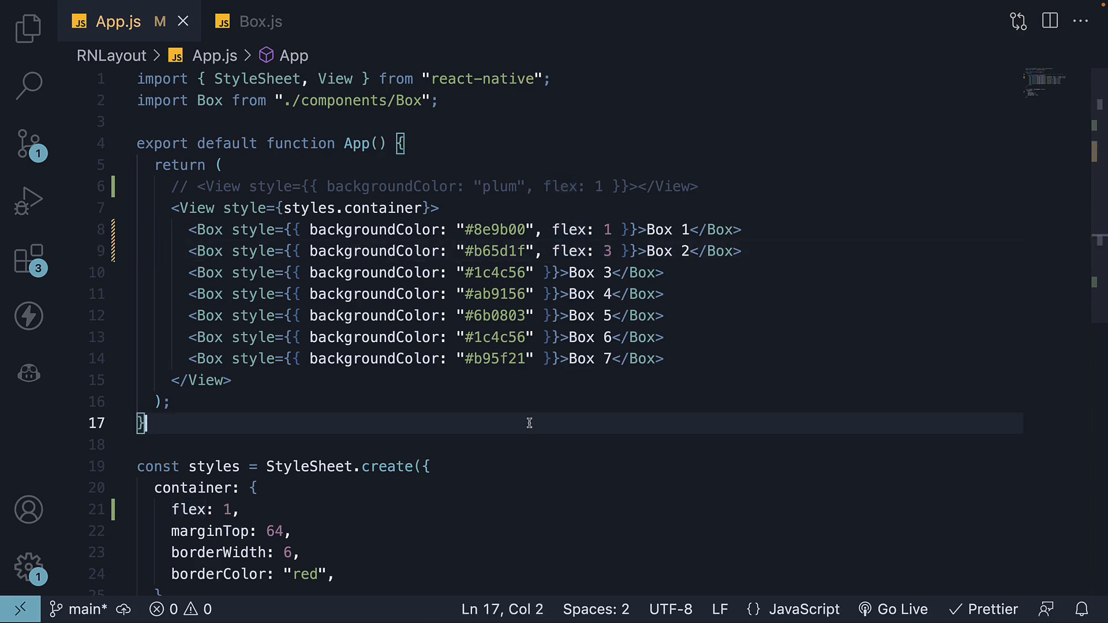